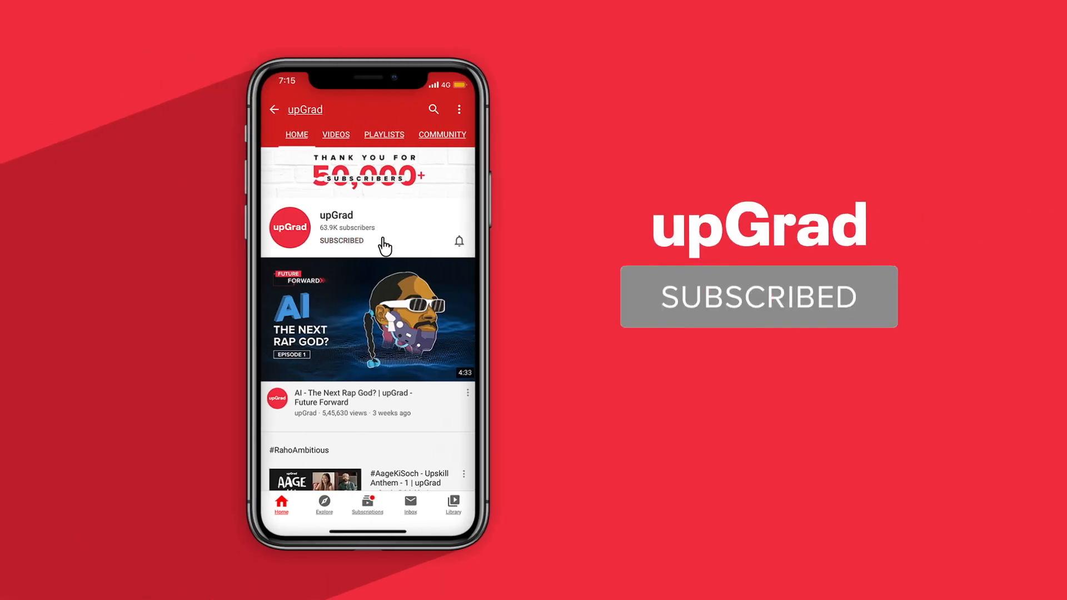
Enter =H2*2% in HRA 2% cell I2 so it shows 437.5
{"action": "left_click", "coordinate": [459, 240]}
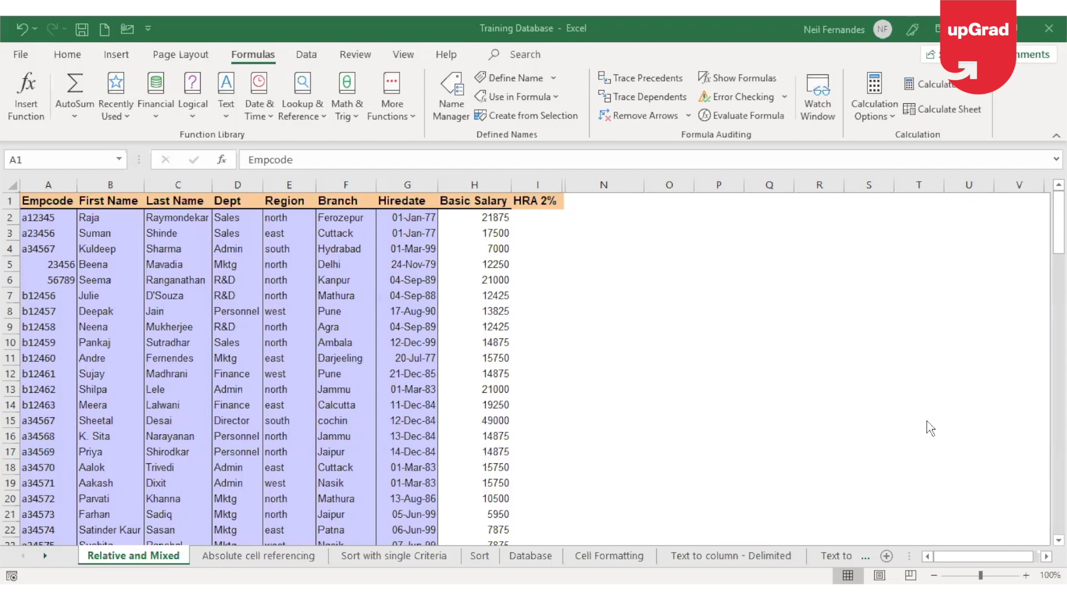
{"action": "mouse_move", "coordinate": [411, 358]}
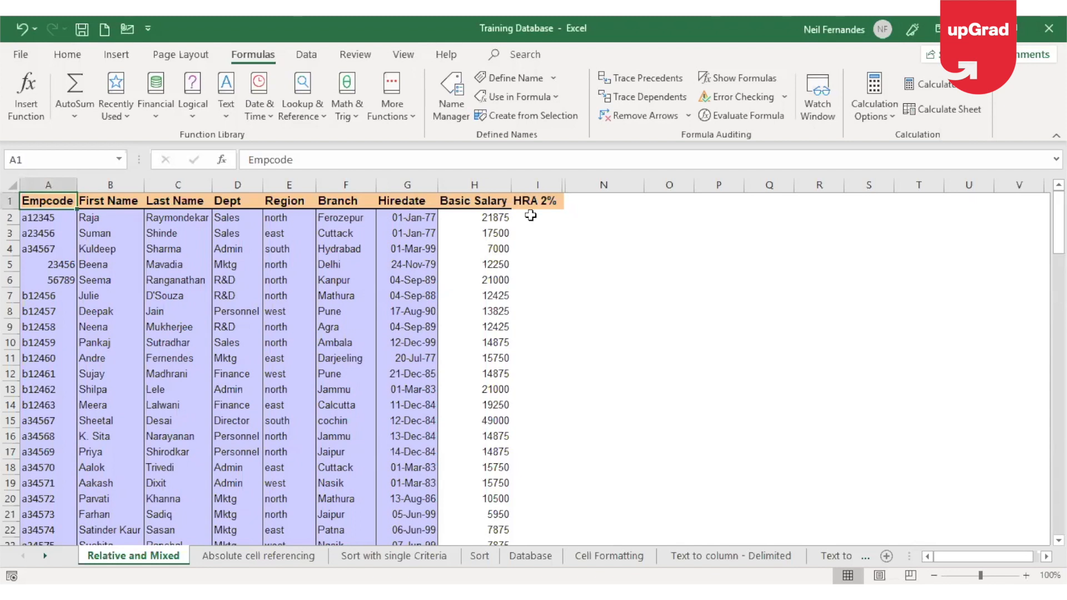
{"action": "left_click", "coordinate": [537, 216]}
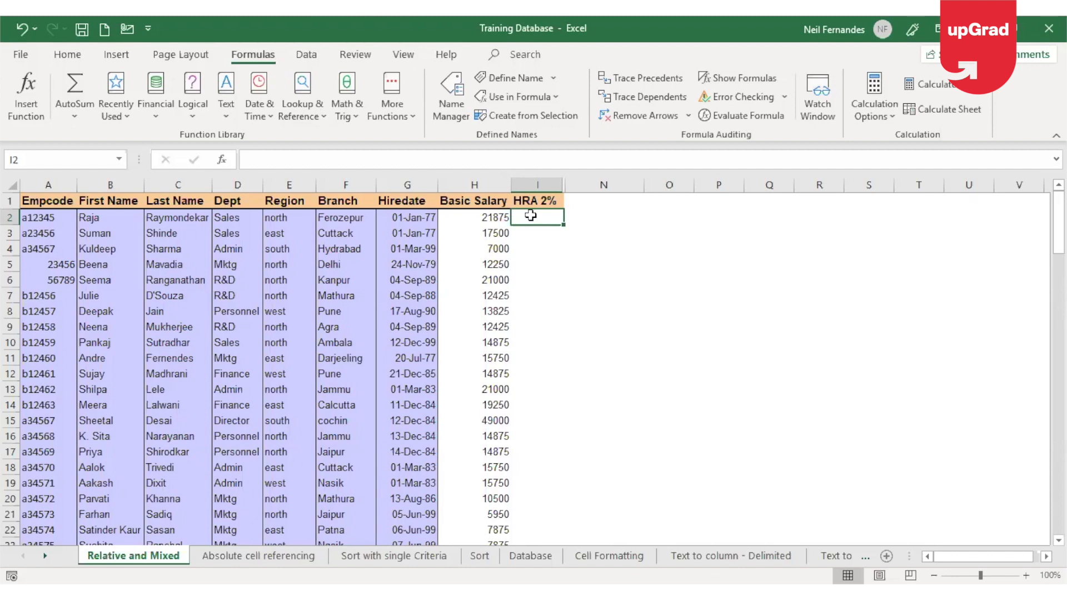
{"action": "type", "text": "="}
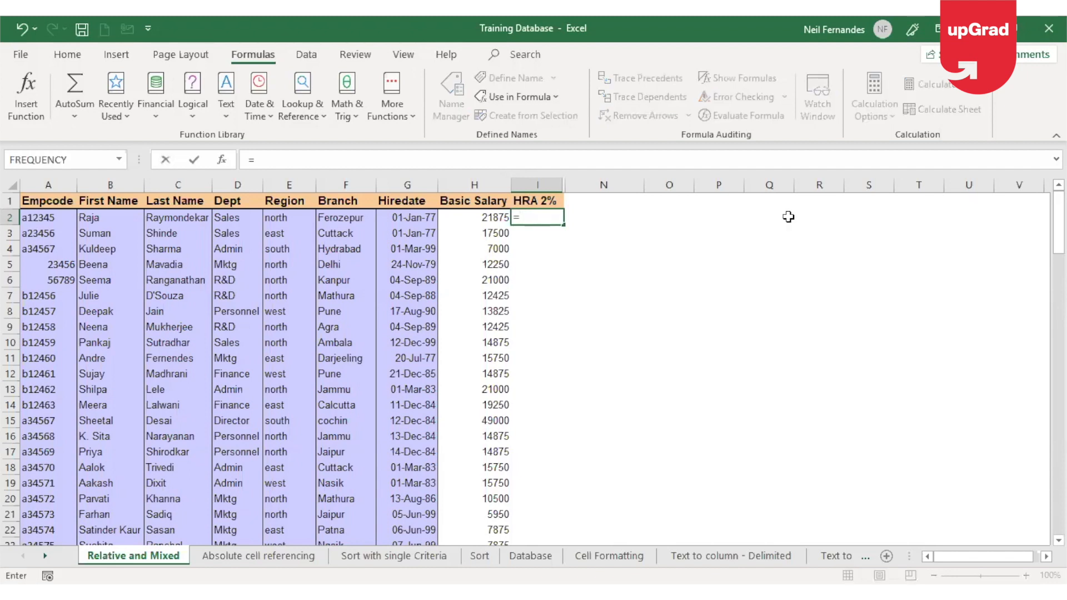
{"action": "mouse_move", "coordinate": [459, 201]}
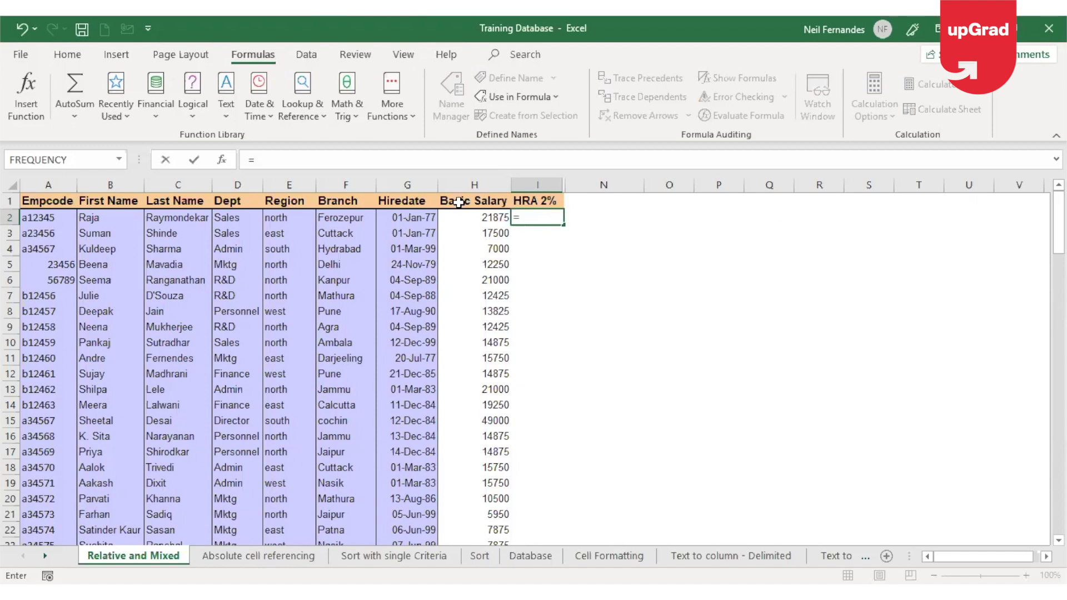
{"action": "left_click", "coordinate": [474, 217]}
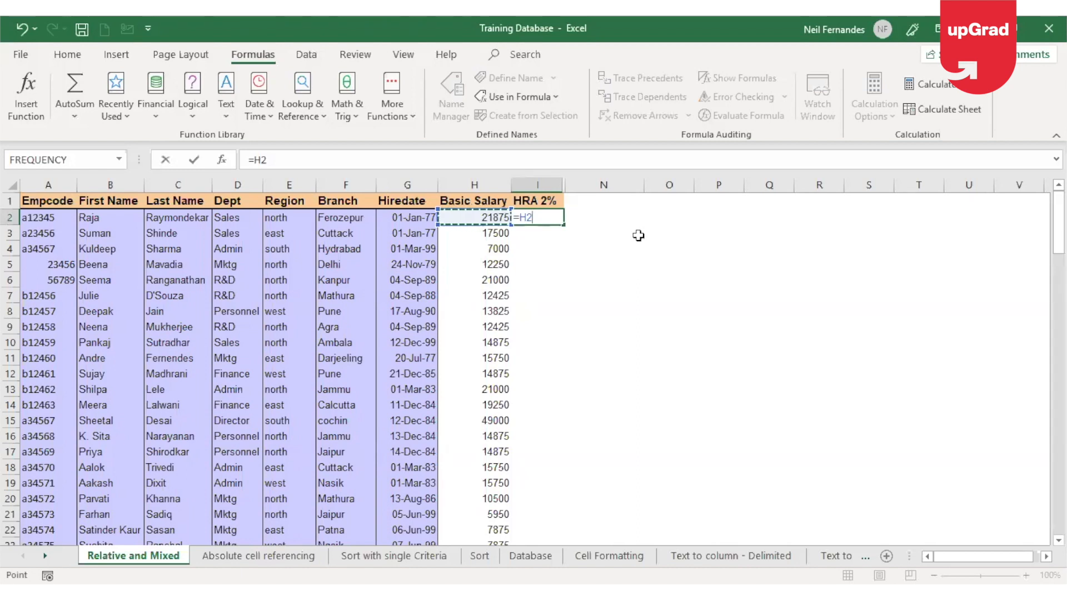
{"action": "type", "text": "*"}
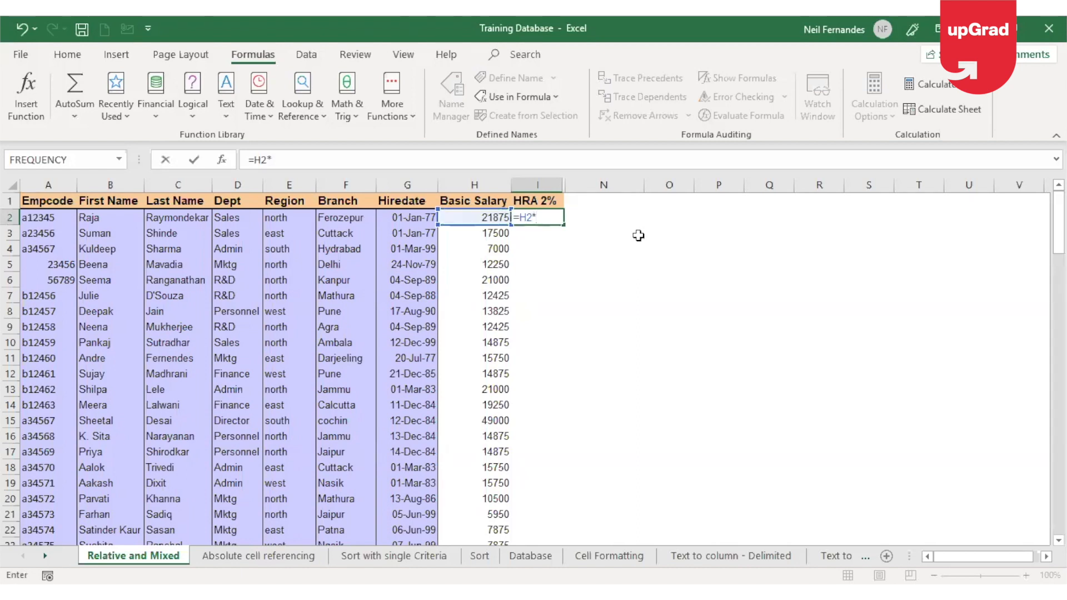
{"action": "type", "text": "2"}
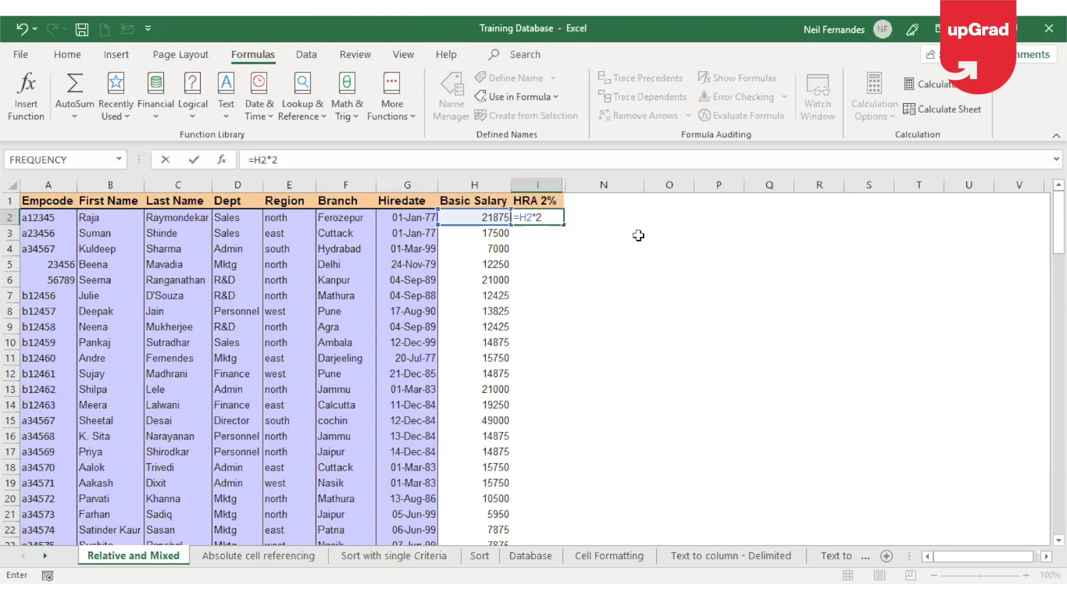
{"action": "key", "text": "Enter"}
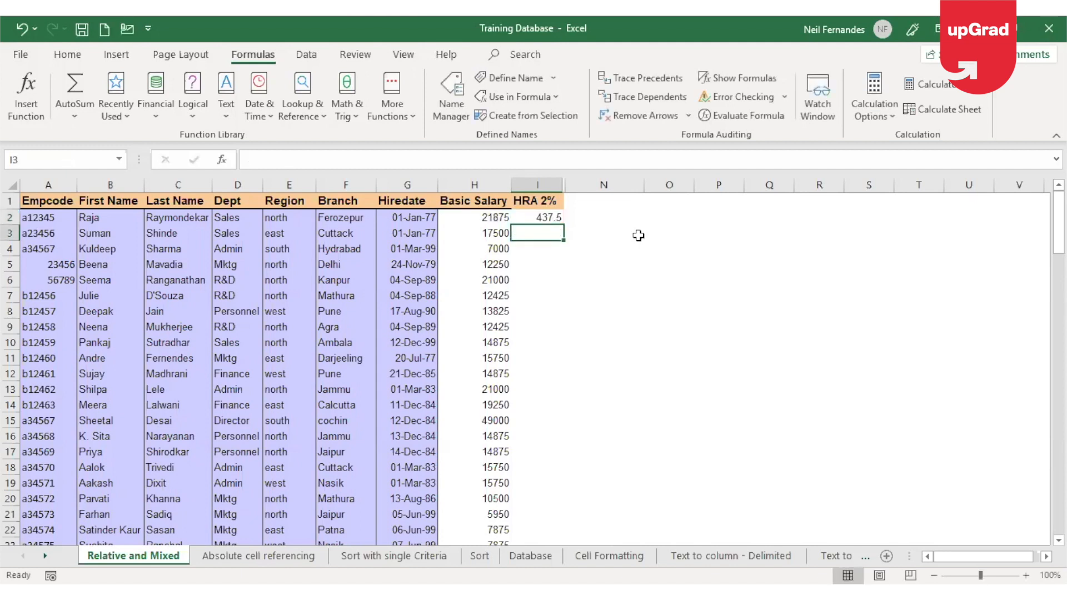
{"action": "mouse_move", "coordinate": [602, 234]}
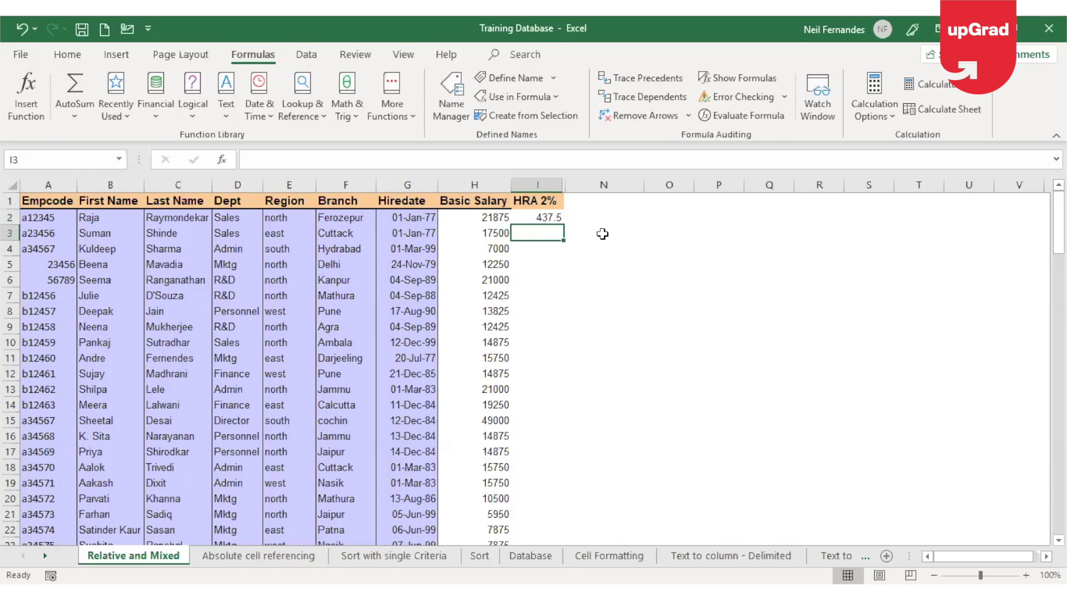
{"action": "left_click", "coordinate": [537, 217]}
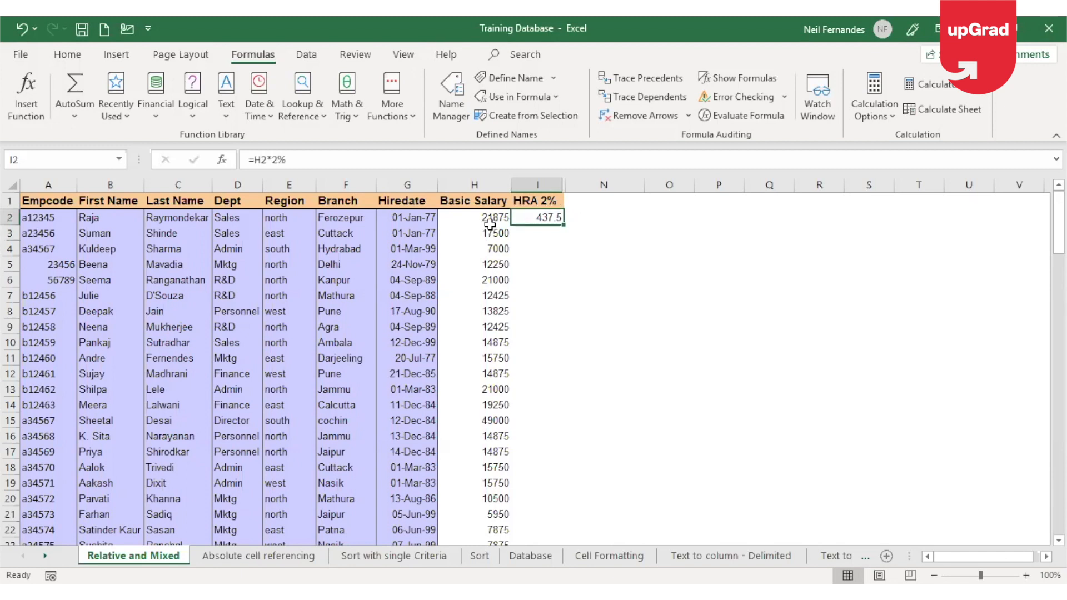
{"action": "mouse_move", "coordinate": [564, 227]}
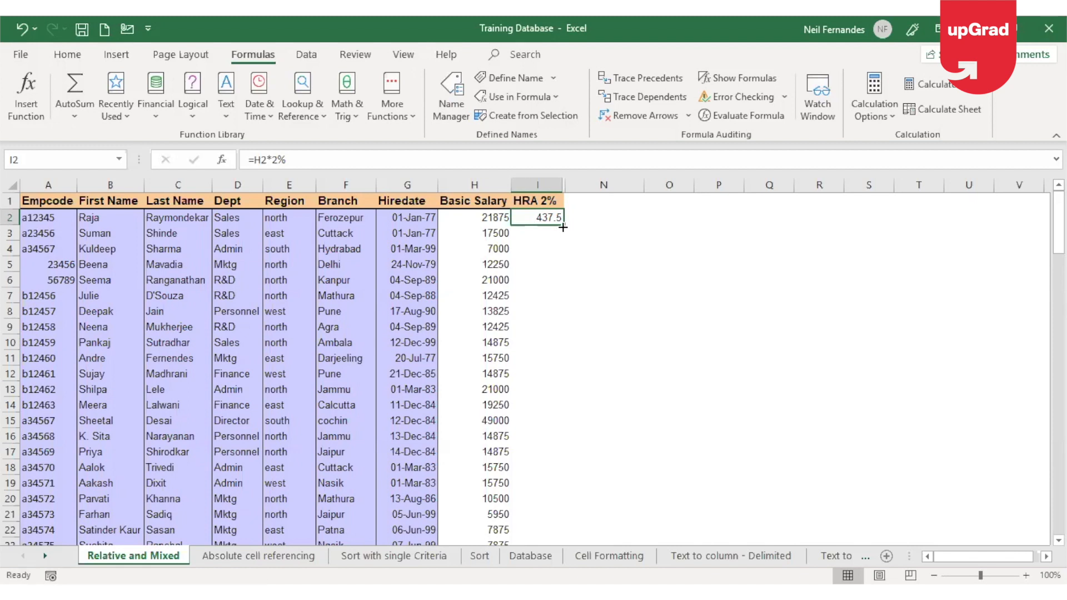
Fill the I2 HRA formula down the column and check the copies in I3 and I2
{"action": "left_click_drag", "start_coordinate": [562, 227], "coordinate": [562, 538]}
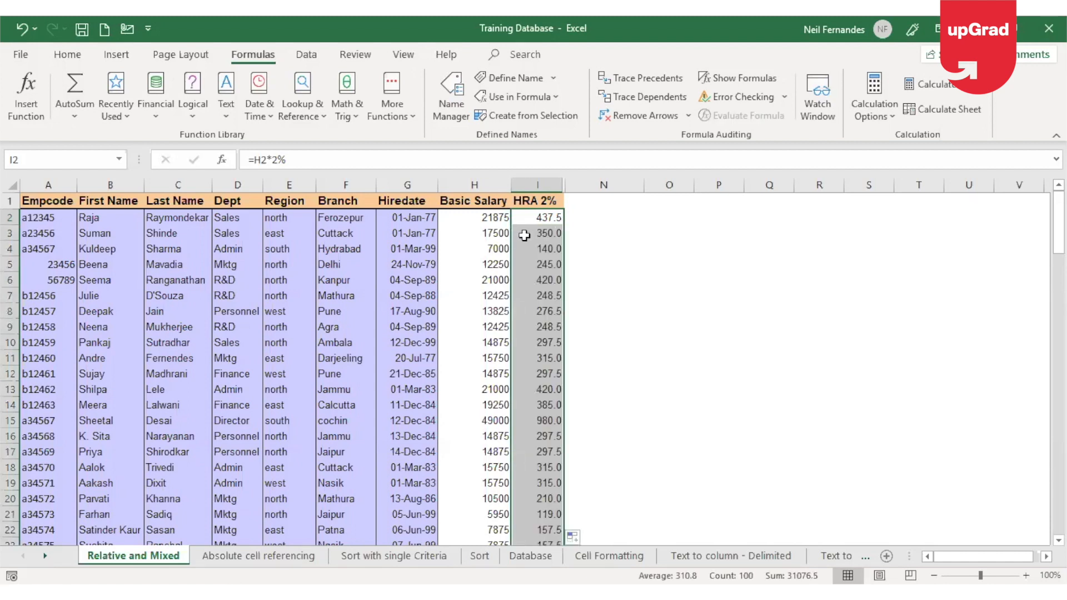
{"action": "left_click", "coordinate": [537, 234]}
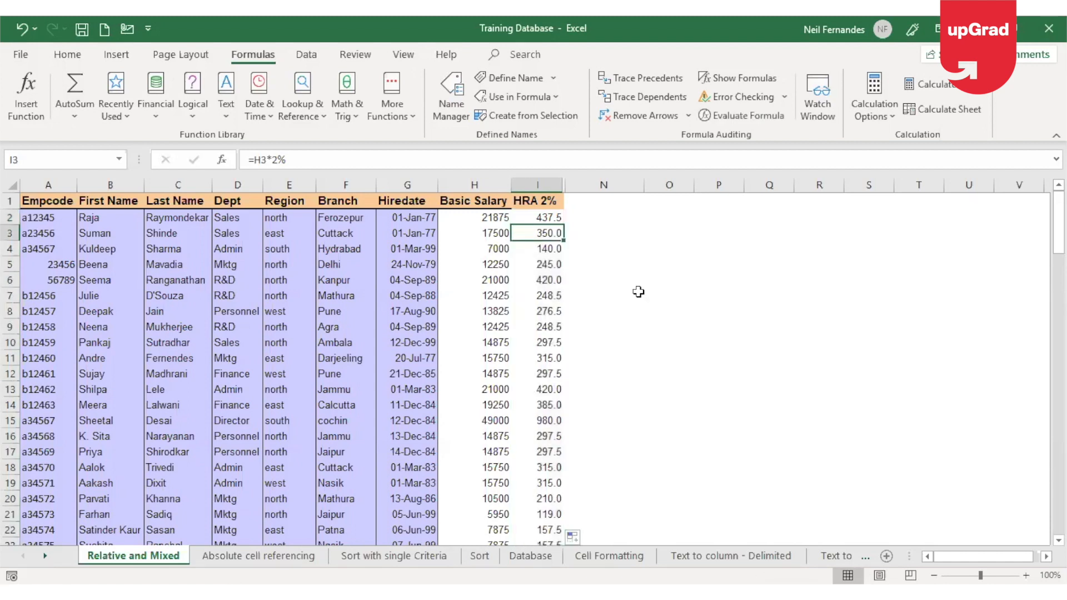
{"action": "left_click", "coordinate": [538, 217]}
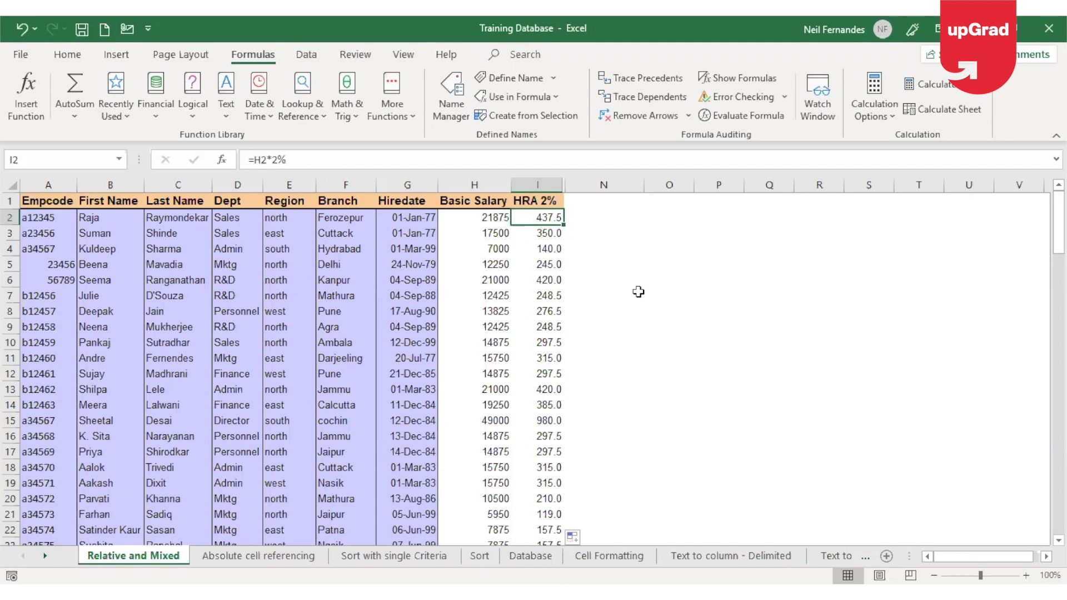
{"action": "left_click", "coordinate": [739, 78]}
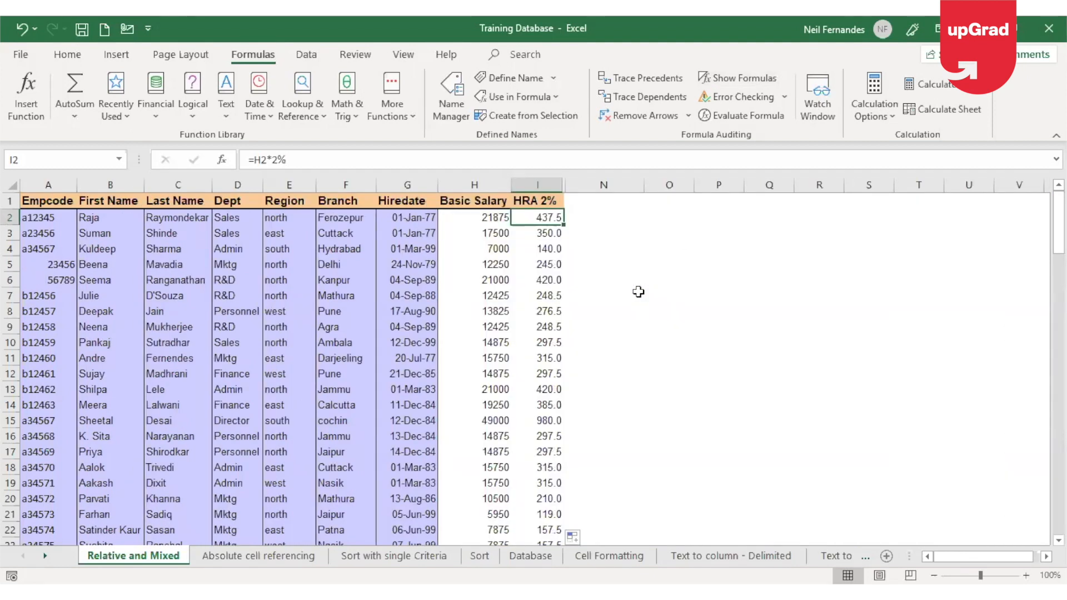
Type a tilde in O3 and increase its font size twice to 14 points
{"action": "left_click", "coordinate": [669, 232]}
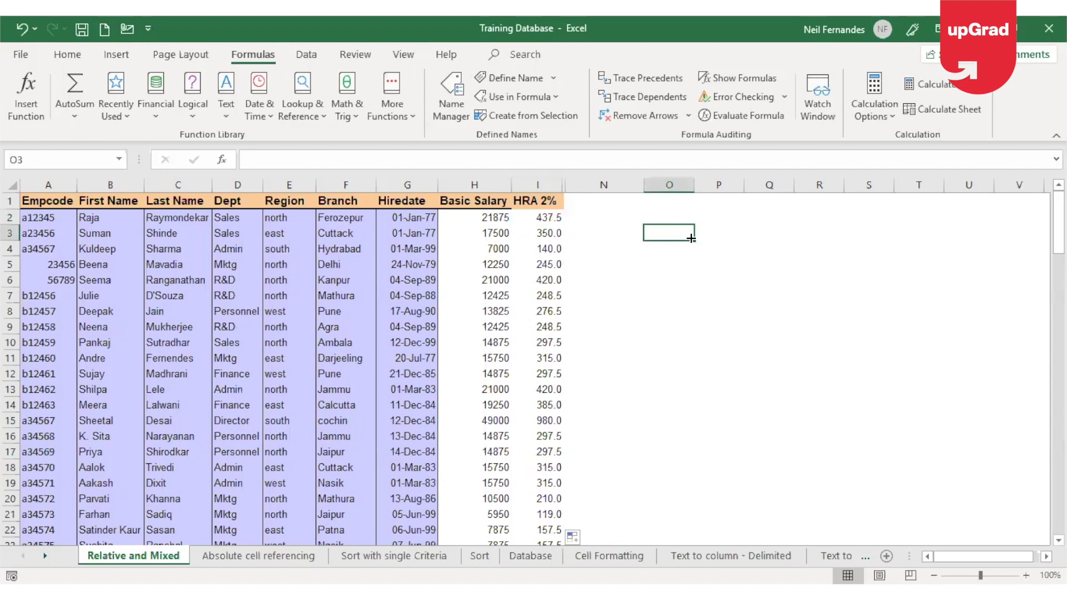
{"action": "mouse_move", "coordinate": [805, 275]}
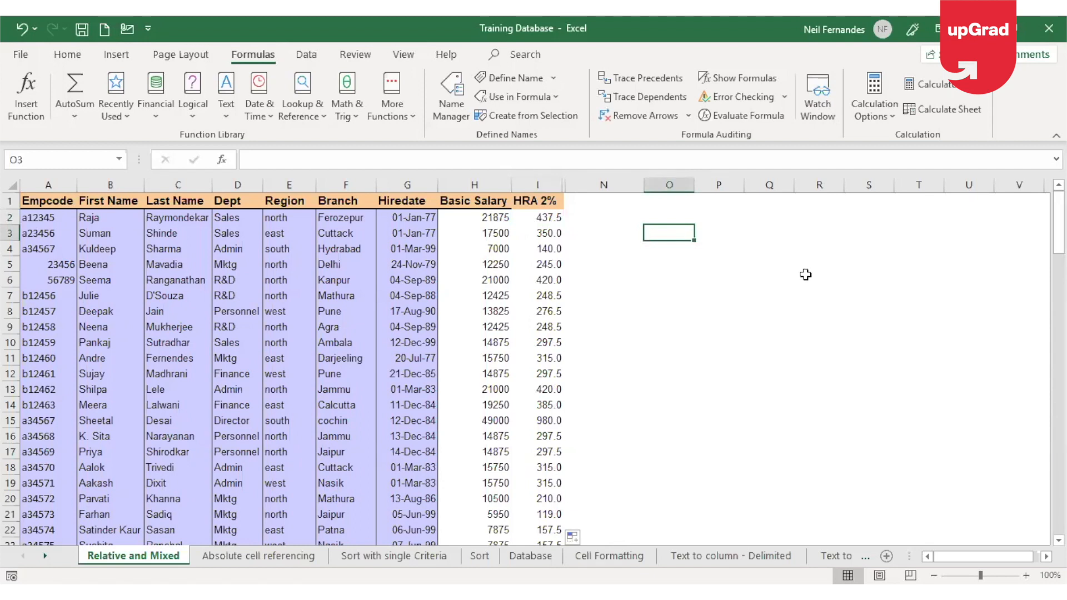
{"action": "type", "text": "~"}
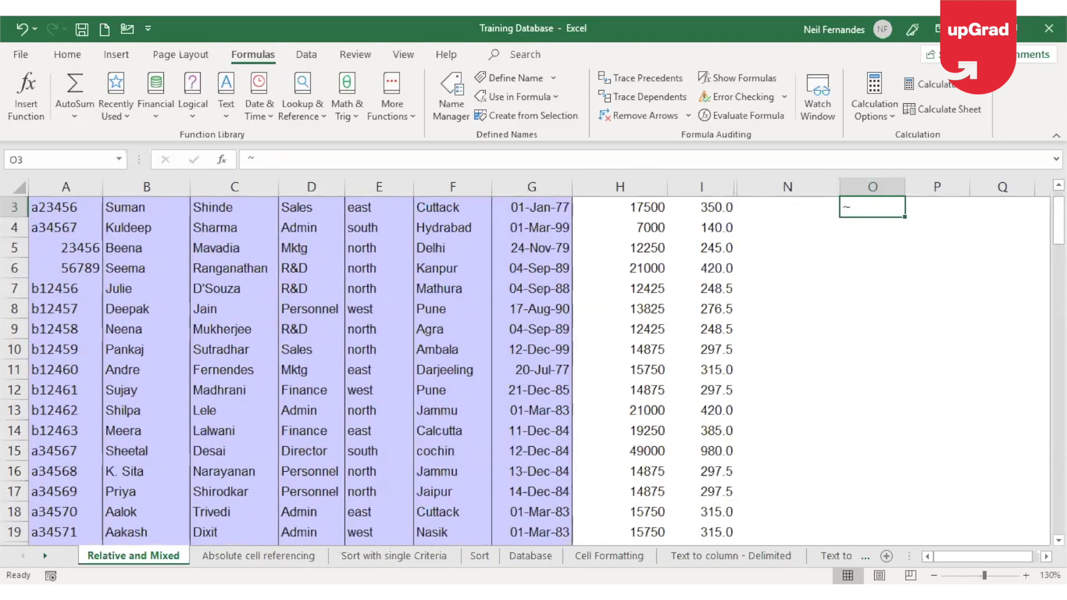
{"action": "scroll", "scroll_direction": "up", "scroll_amount": 3}
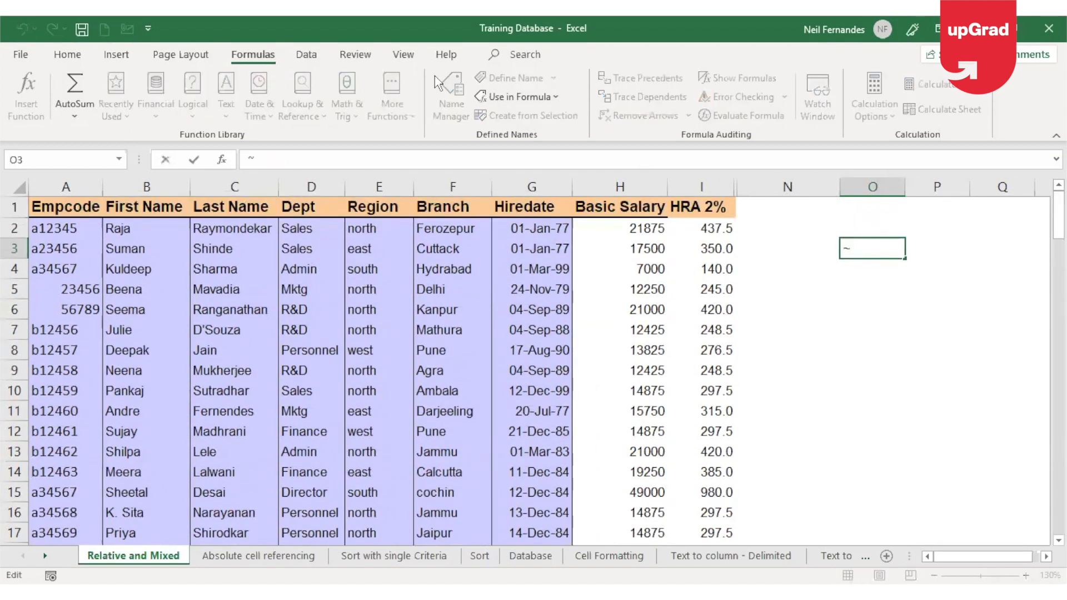
{"action": "left_click", "coordinate": [66, 54]}
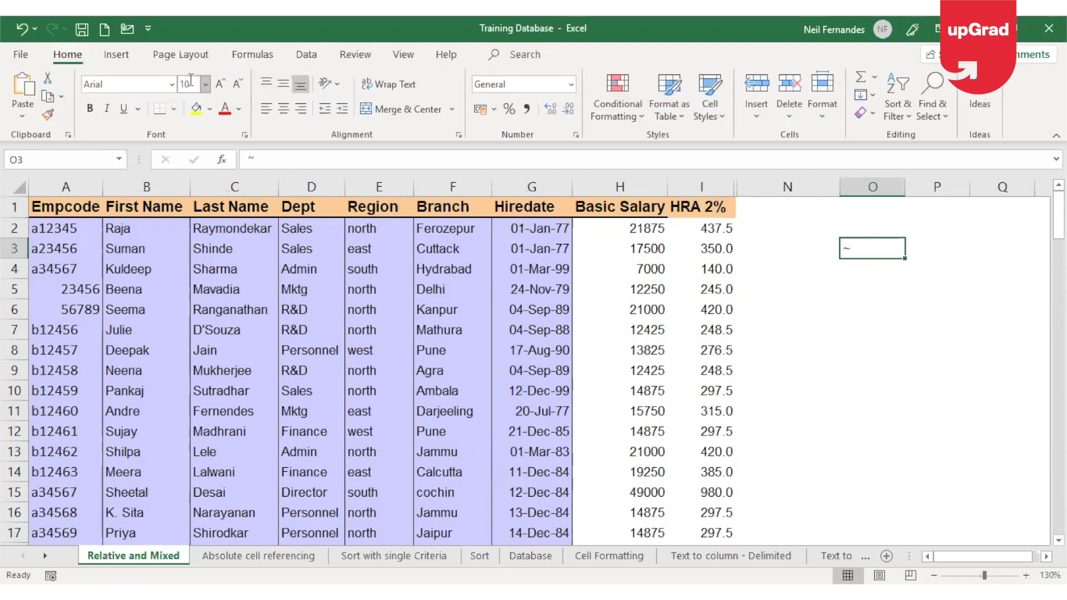
{"action": "left_click", "coordinate": [220, 80]}
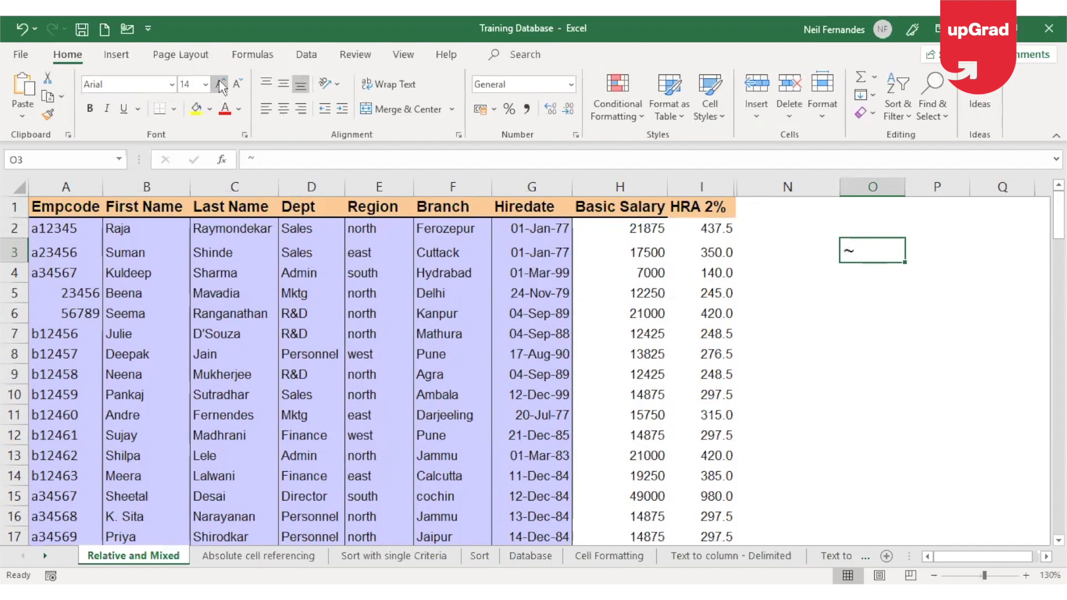
{"action": "left_click", "coordinate": [220, 81]}
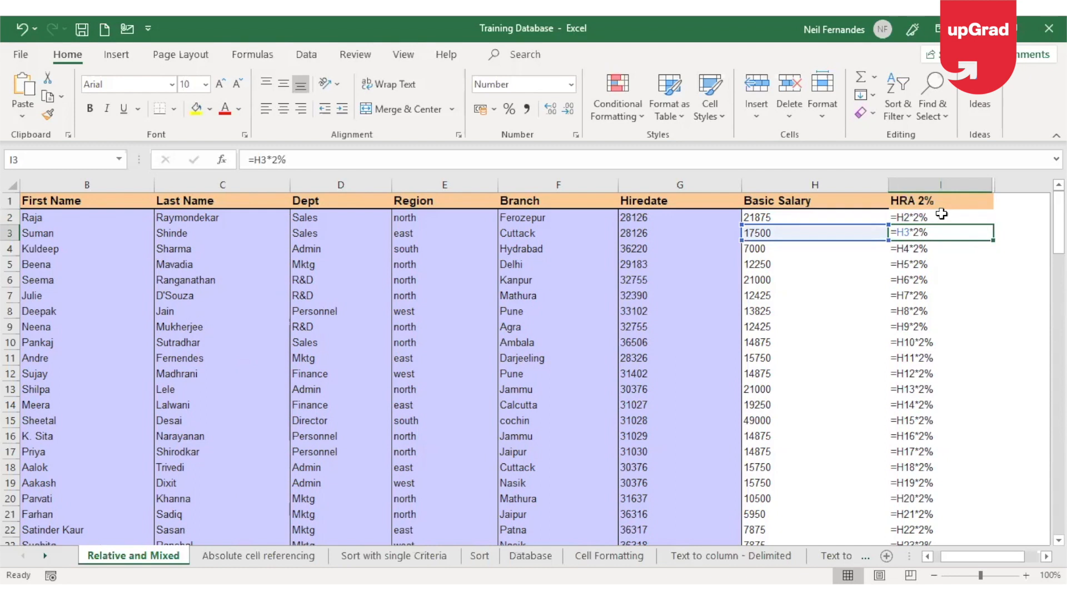
Inspect the HRA 2% formulas in I2, I3 and I4, then return to calculated values
{"action": "left_click", "coordinate": [940, 248]}
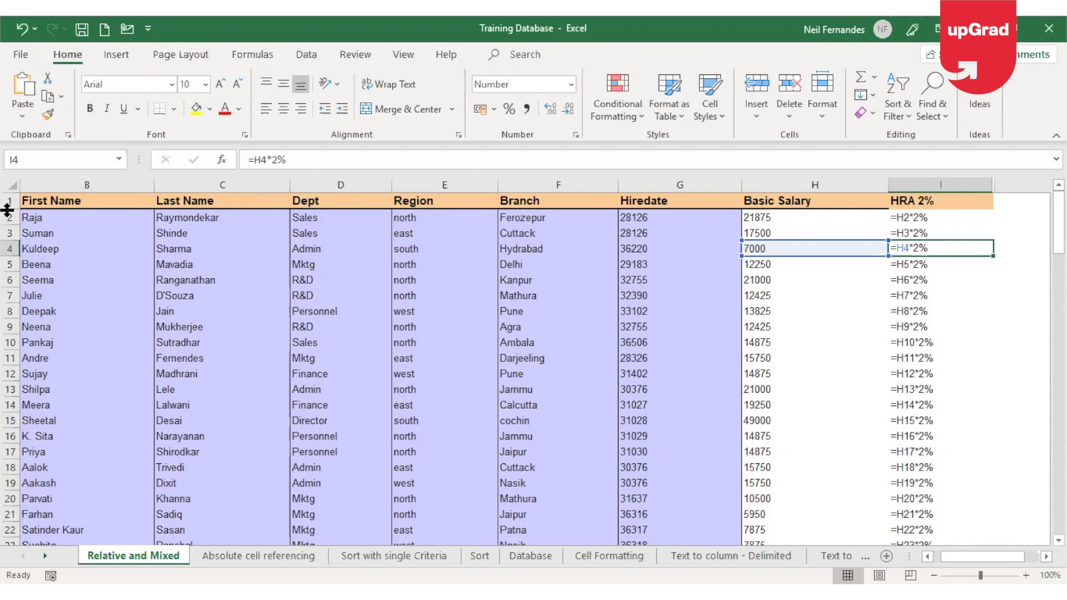
{"action": "mouse_move", "coordinate": [992, 331]}
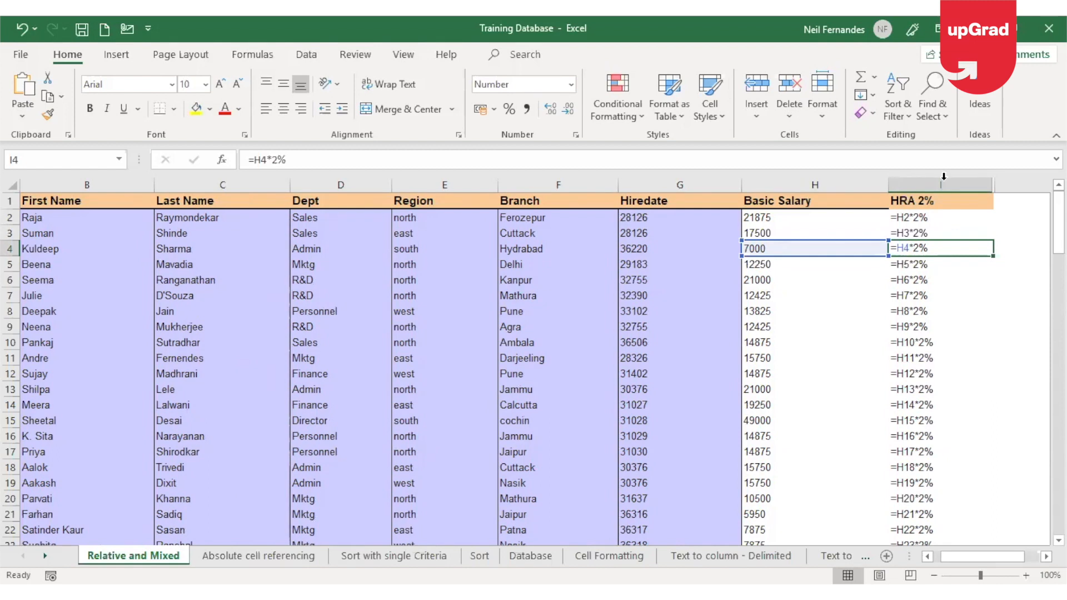
{"action": "left_click", "coordinate": [940, 217]}
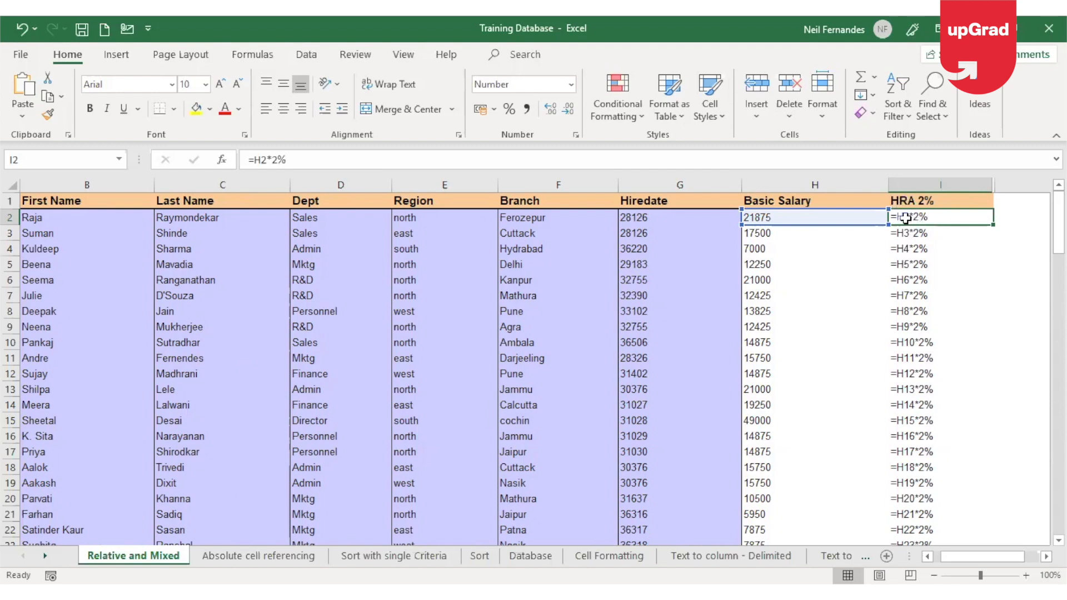
{"action": "mouse_move", "coordinate": [902, 226]}
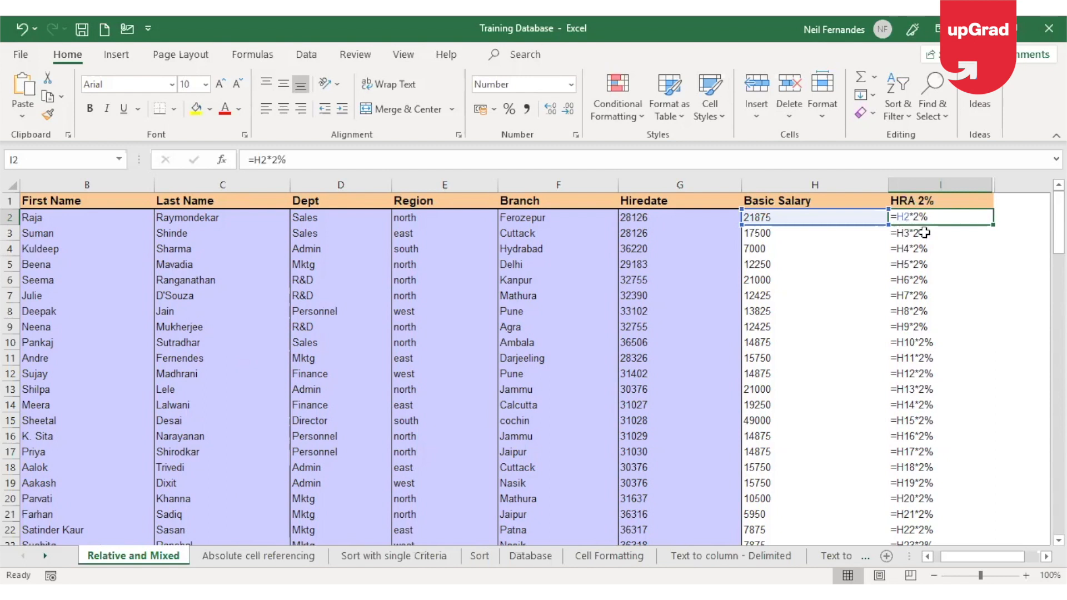
{"action": "left_click", "coordinate": [940, 233]}
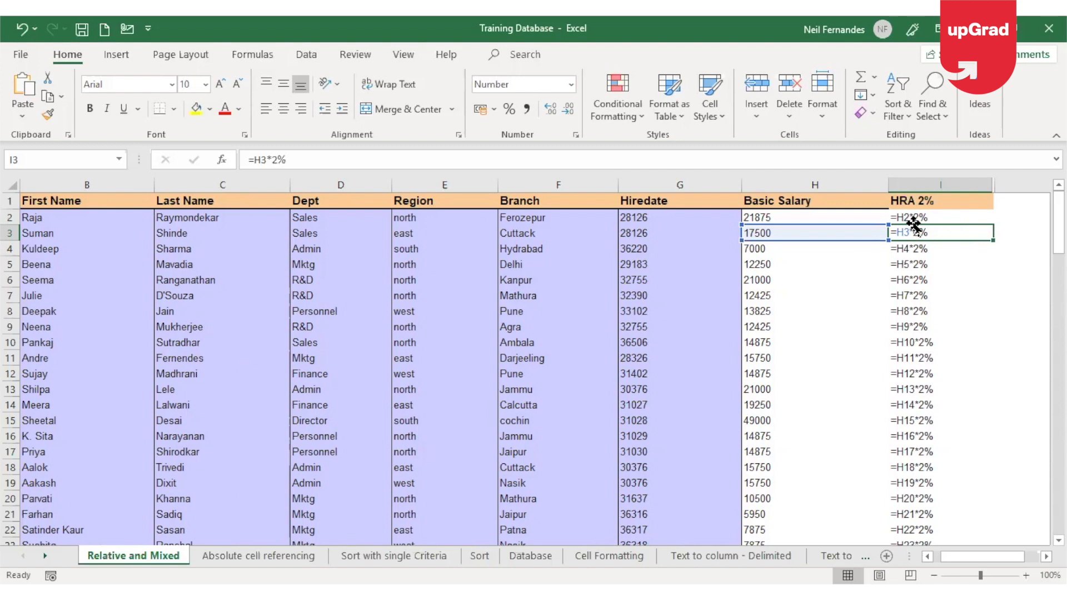
{"action": "mouse_move", "coordinate": [909, 242]}
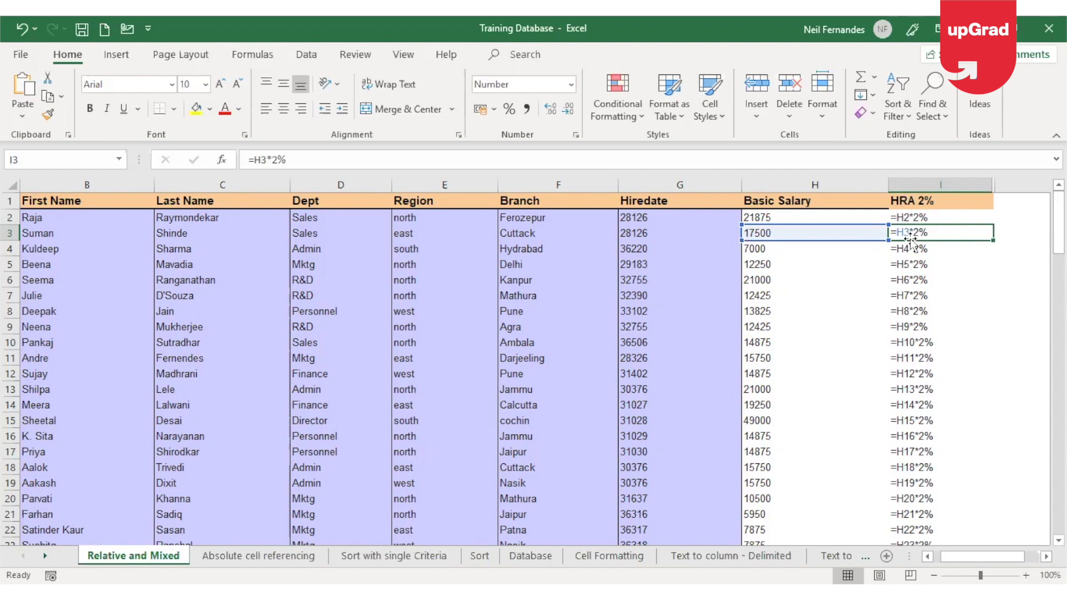
{"action": "mouse_move", "coordinate": [900, 251]}
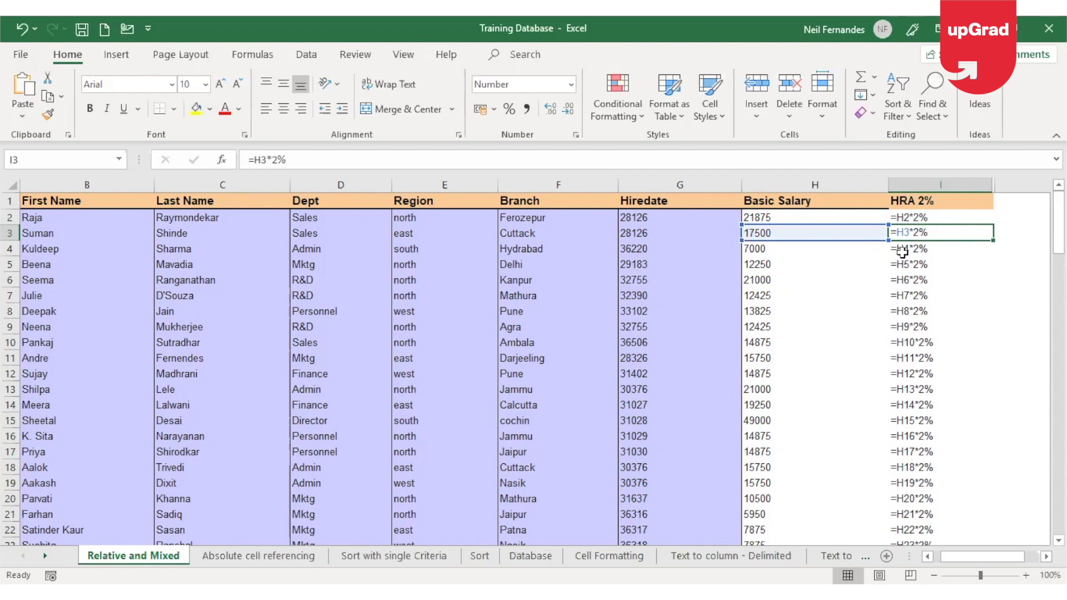
{"action": "left_click", "coordinate": [928, 248]}
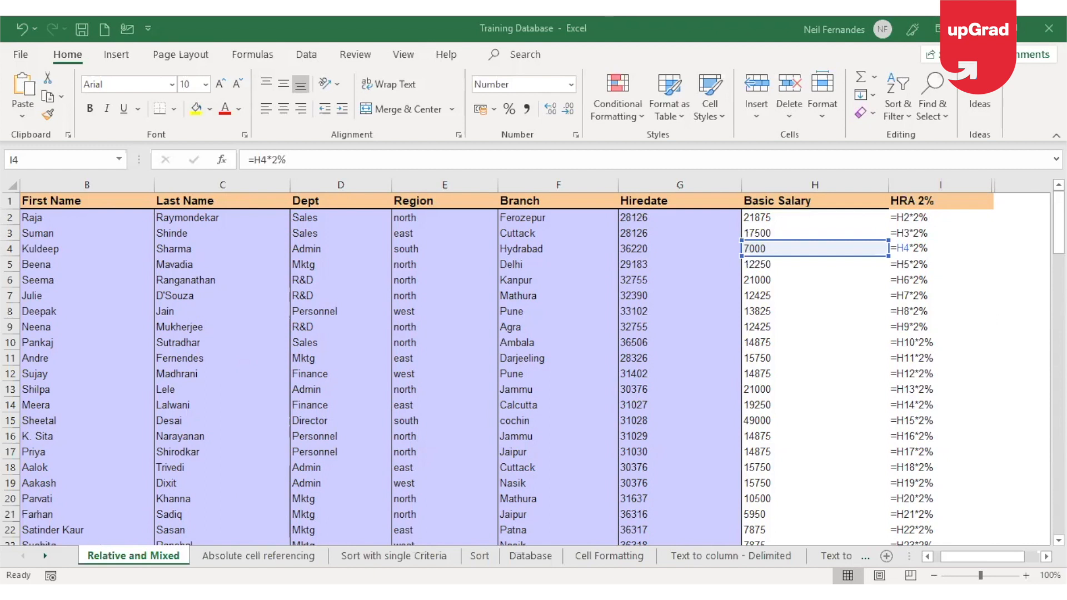
{"action": "left_click", "coordinate": [940, 249]}
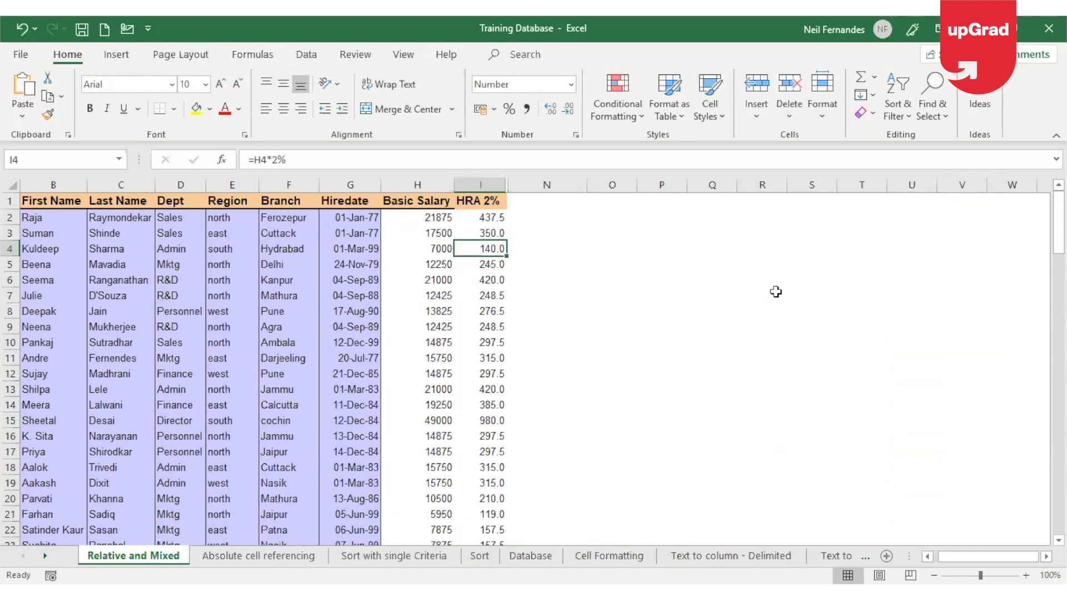
Switch to the Absolute cell referencing sheet and select sales B10, rate B6 and C10
{"action": "left_click", "coordinate": [259, 556]}
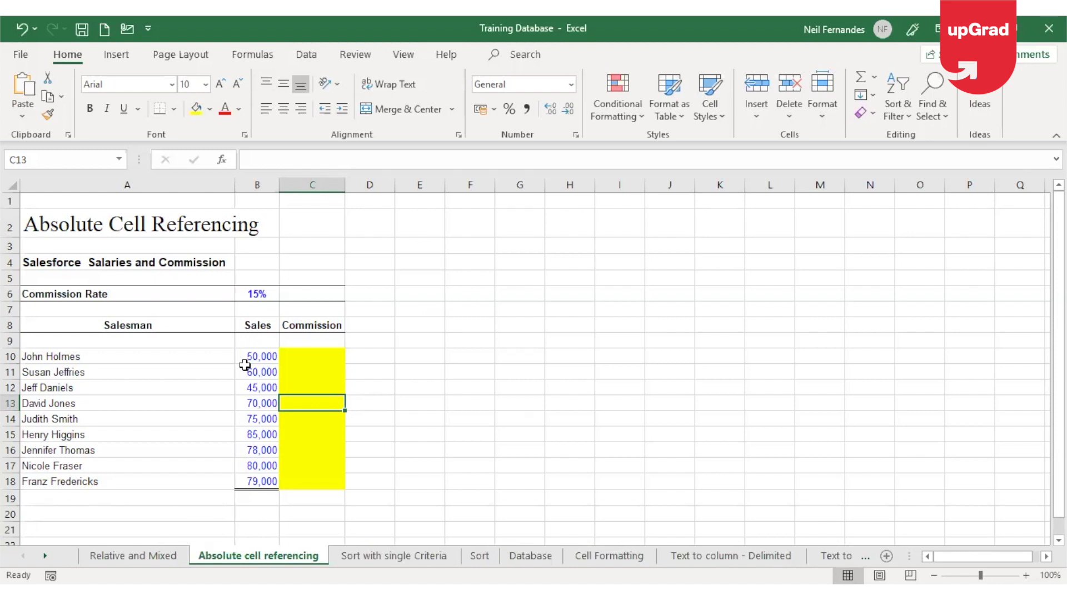
{"action": "left_click", "coordinate": [257, 356]}
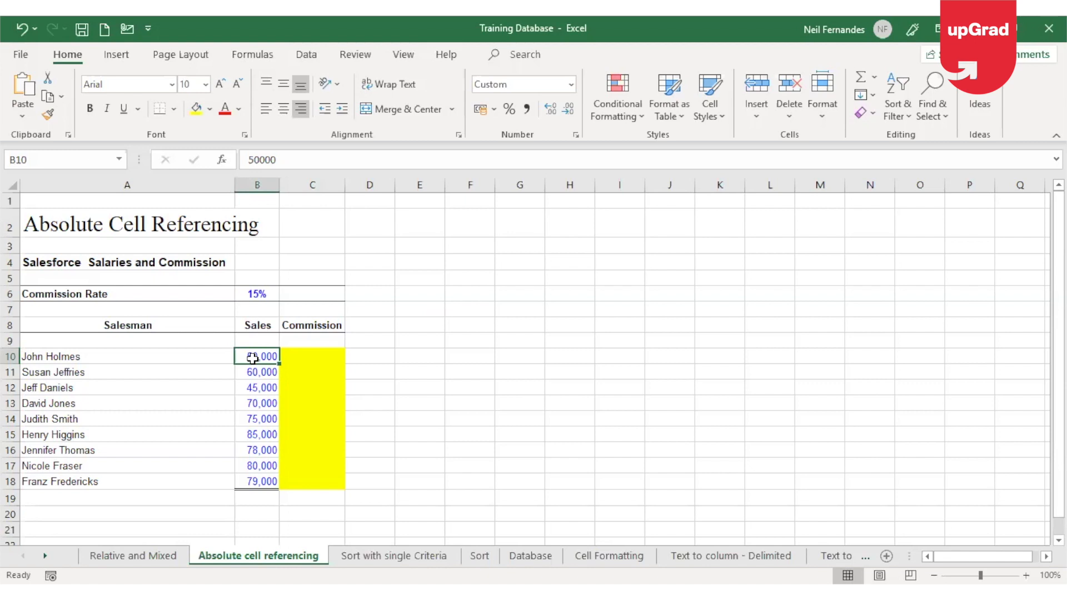
{"action": "left_click", "coordinate": [257, 294]}
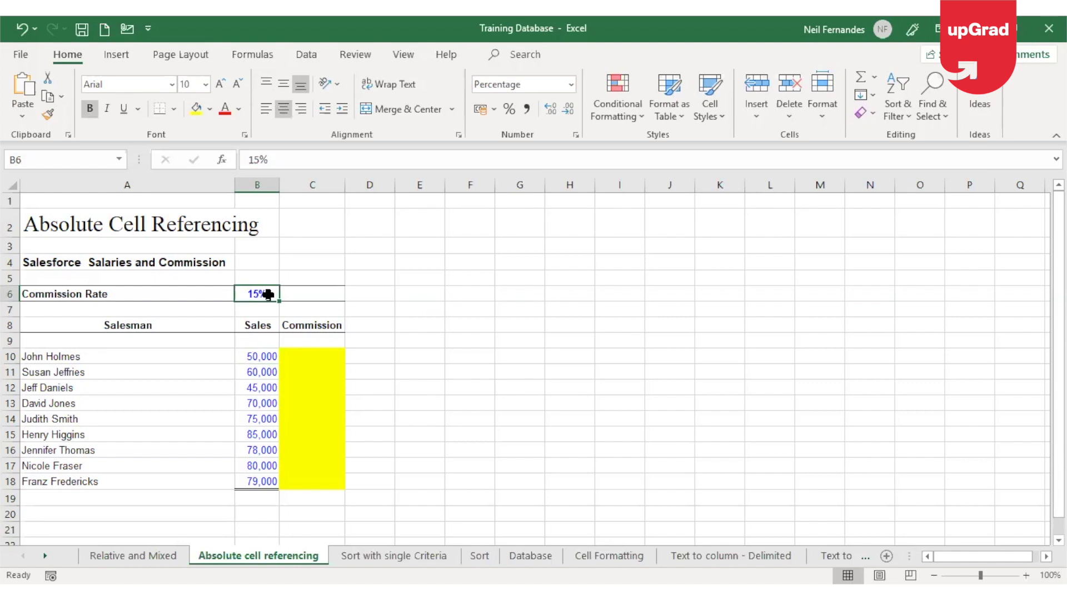
{"action": "mouse_move", "coordinate": [411, 376]}
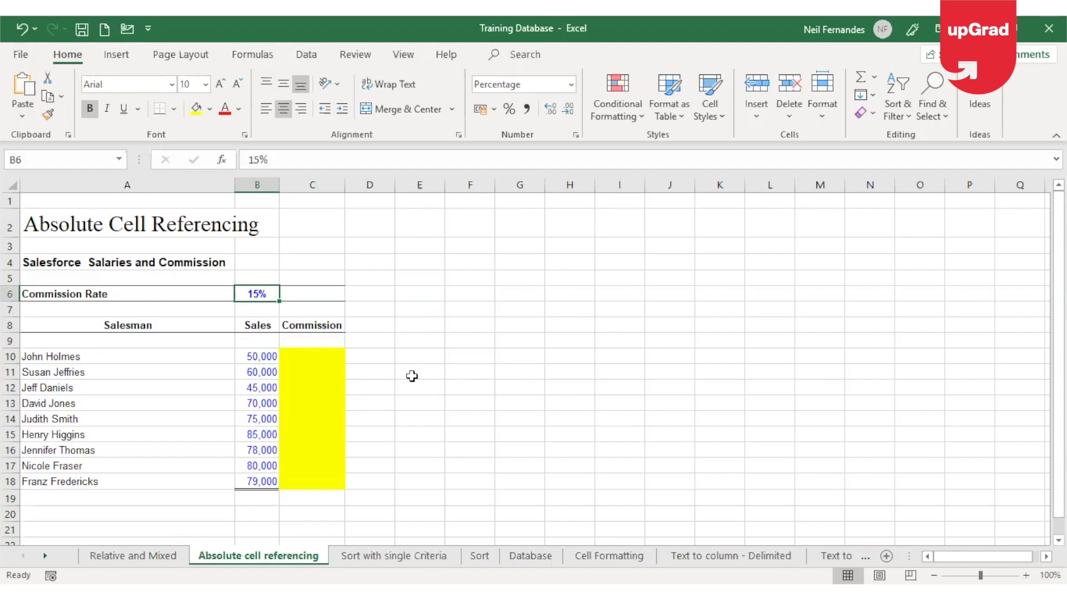
{"action": "left_click", "coordinate": [312, 357]}
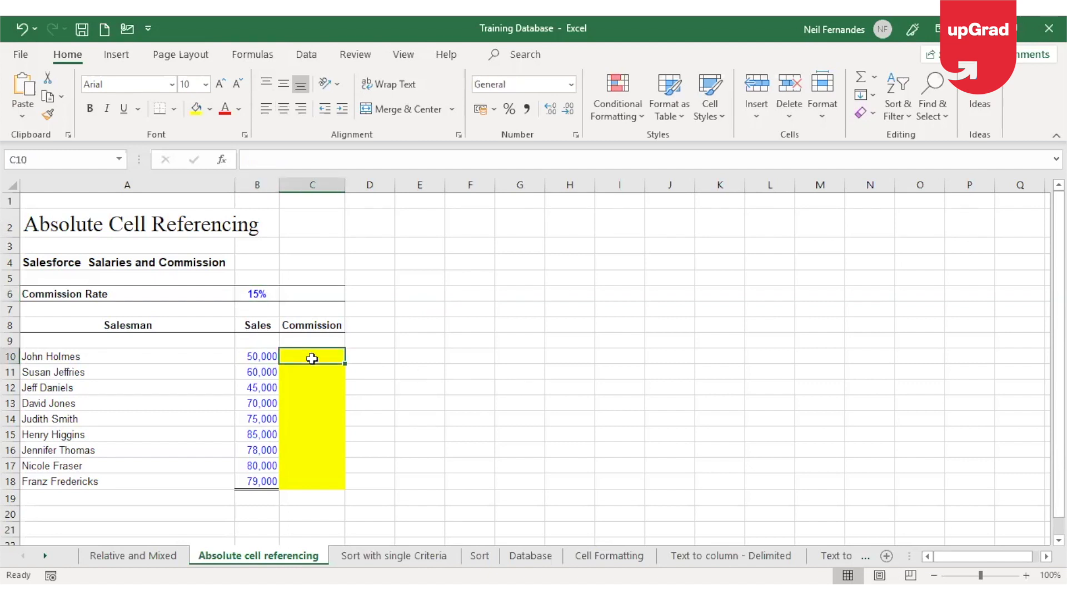
Enter =B10*B6 in C10 and fill it down to C18
{"action": "type", "text": "="}
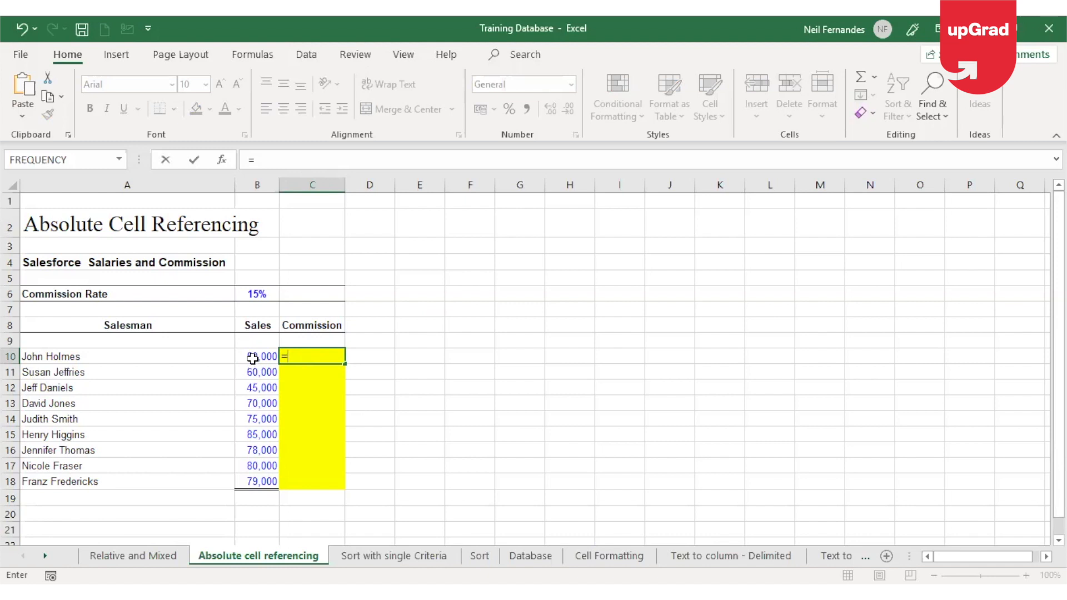
{"action": "left_click", "coordinate": [257, 356]}
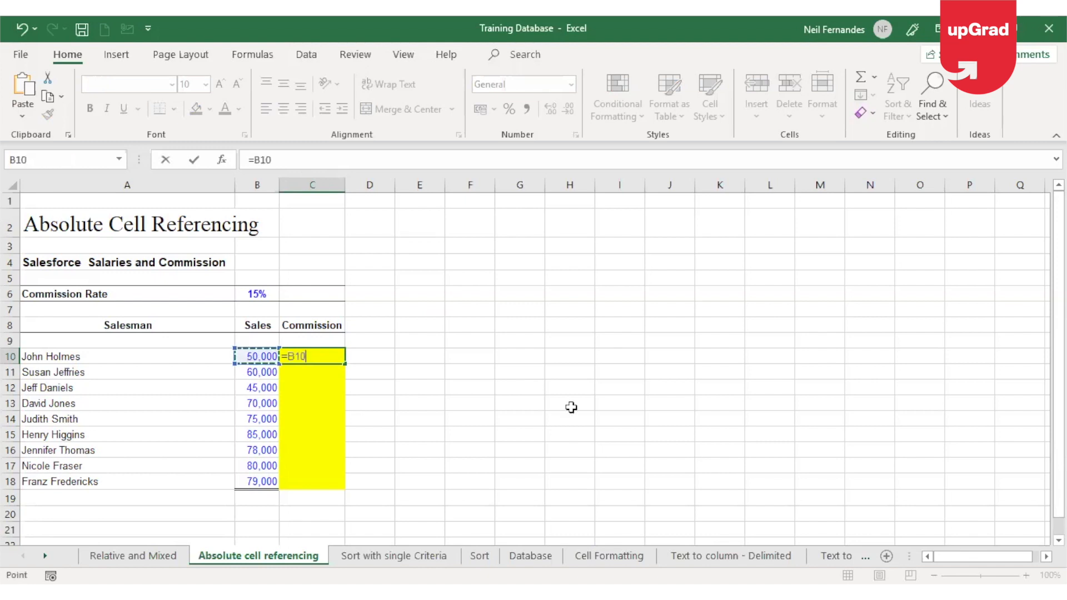
{"action": "mouse_move", "coordinate": [72, 357]}
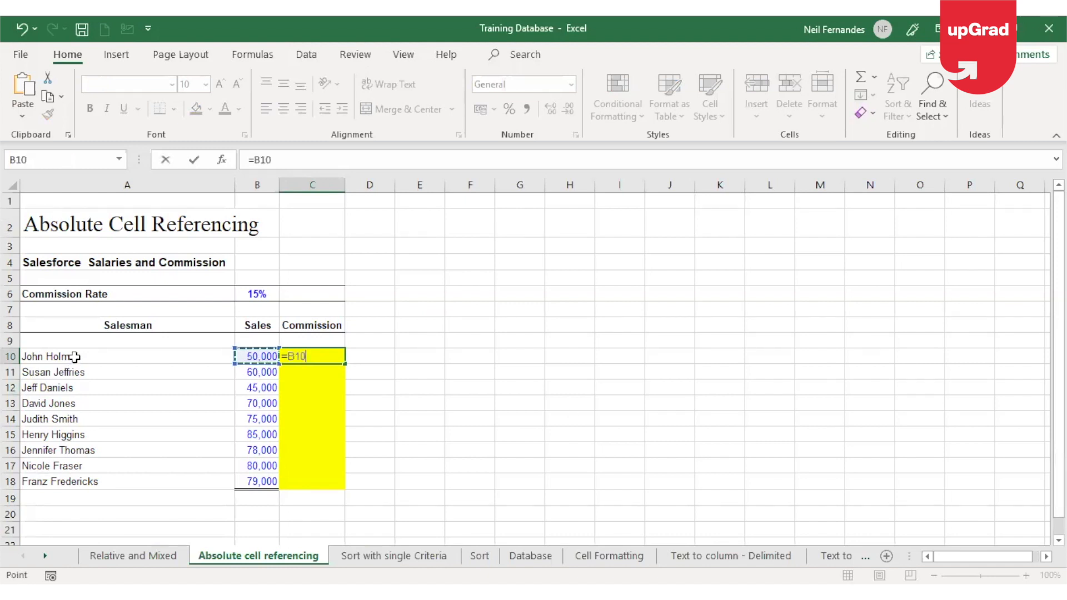
{"action": "mouse_move", "coordinate": [447, 423]}
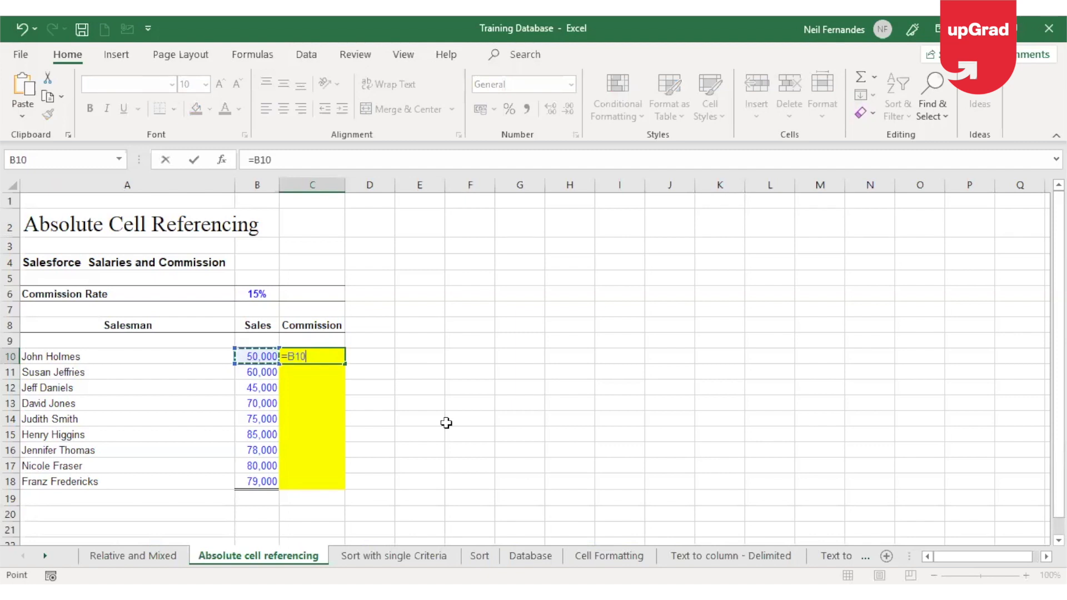
{"action": "type", "text": "*"}
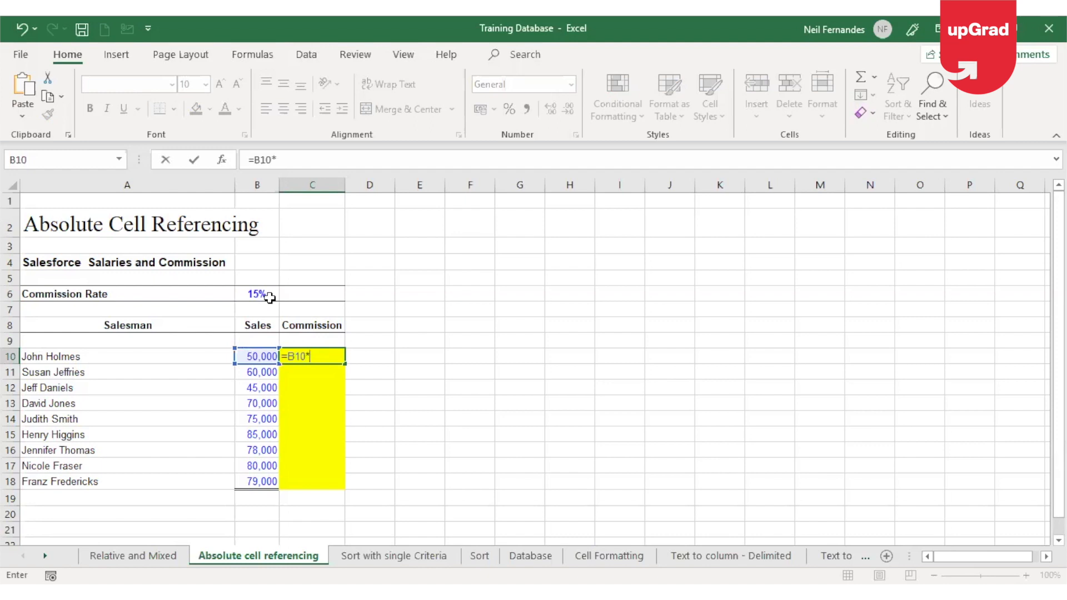
{"action": "mouse_move", "coordinate": [295, 316]}
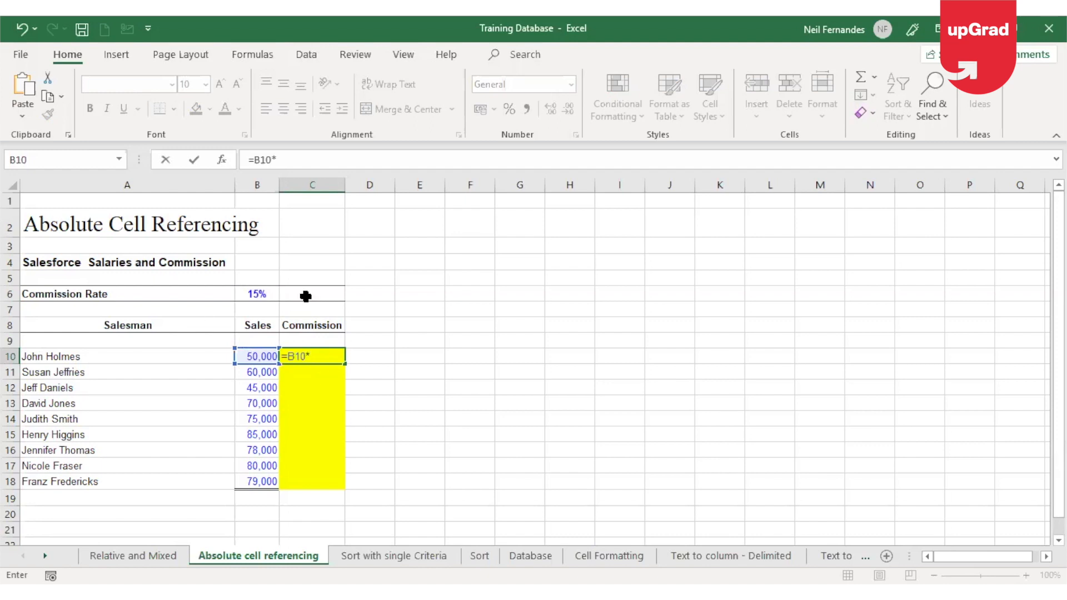
{"action": "left_click", "coordinate": [256, 294]}
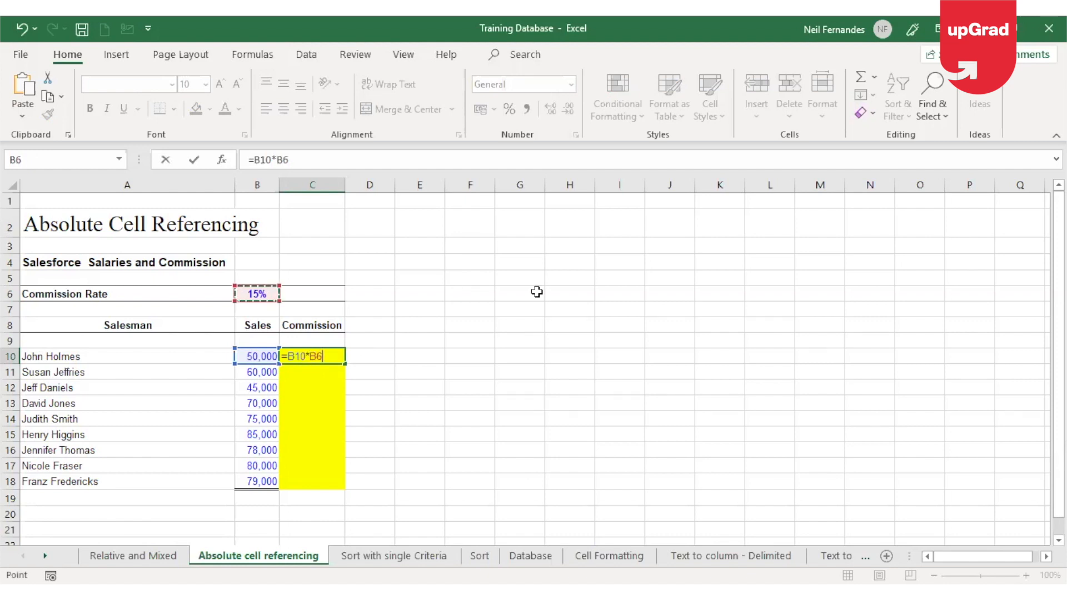
{"action": "key", "text": "Enter"}
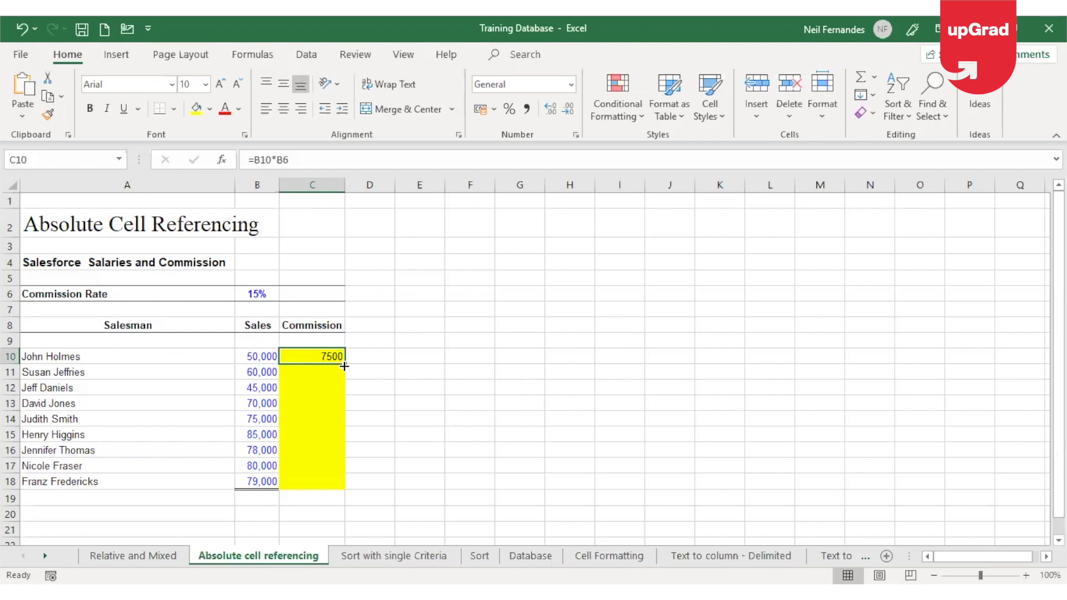
{"action": "left_click_drag", "start_coordinate": [343, 366], "coordinate": [343, 481]}
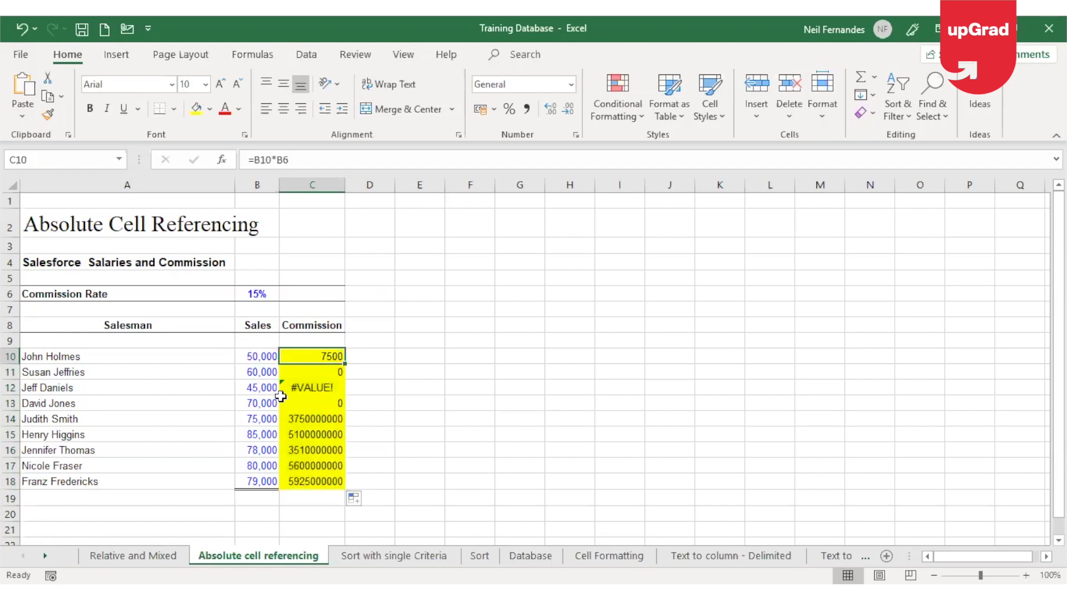
{"action": "mouse_move", "coordinate": [337, 372]}
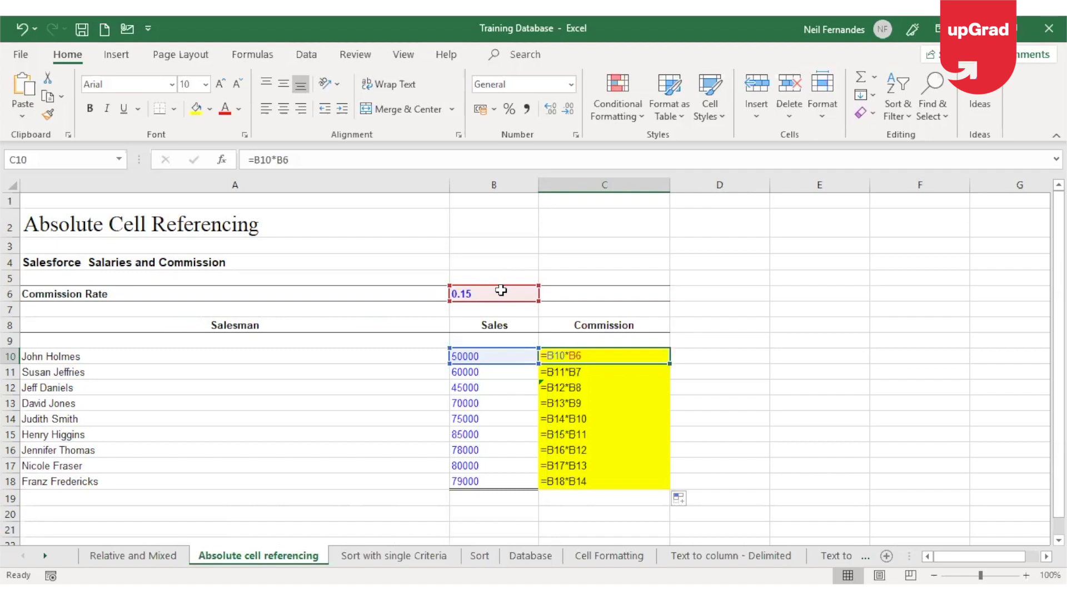
Trace the commission formulas in C11, C12 and C10 against their shifting rate references
{"action": "left_click", "coordinate": [604, 372]}
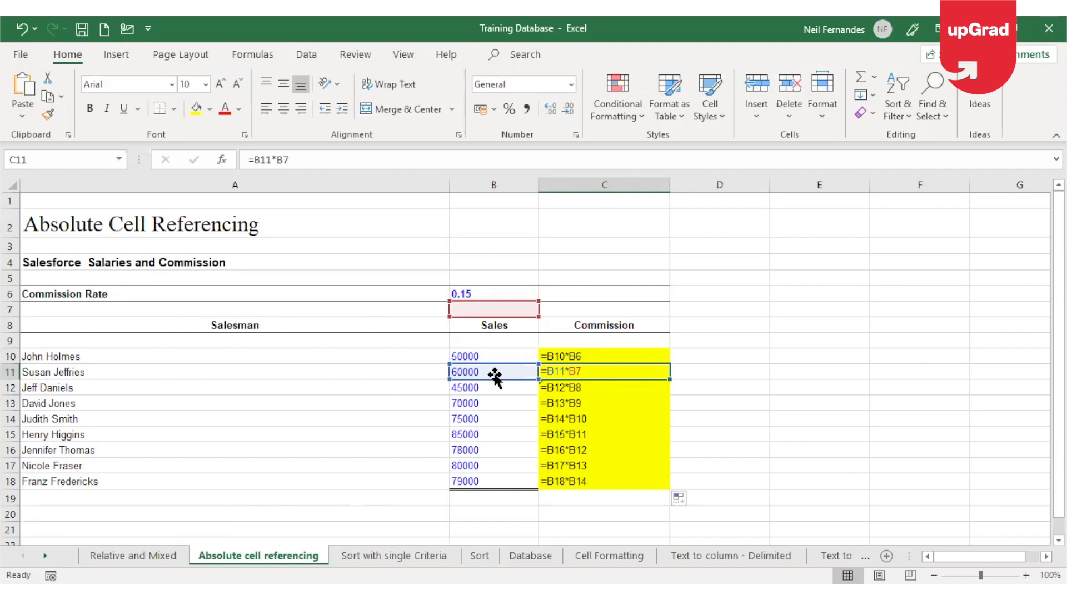
{"action": "mouse_move", "coordinate": [489, 371]}
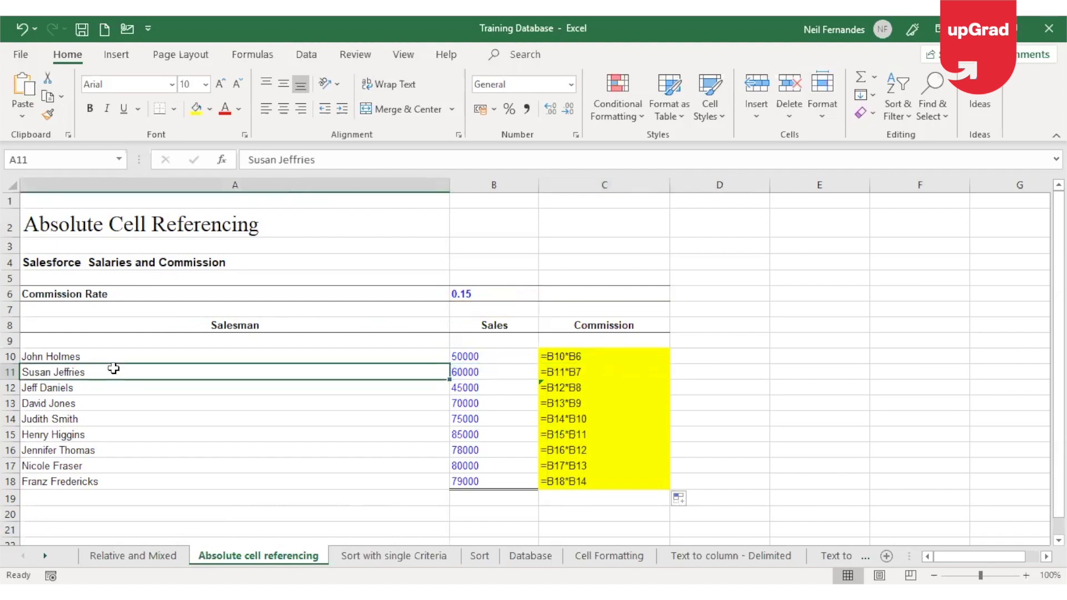
{"action": "mouse_move", "coordinate": [608, 371]}
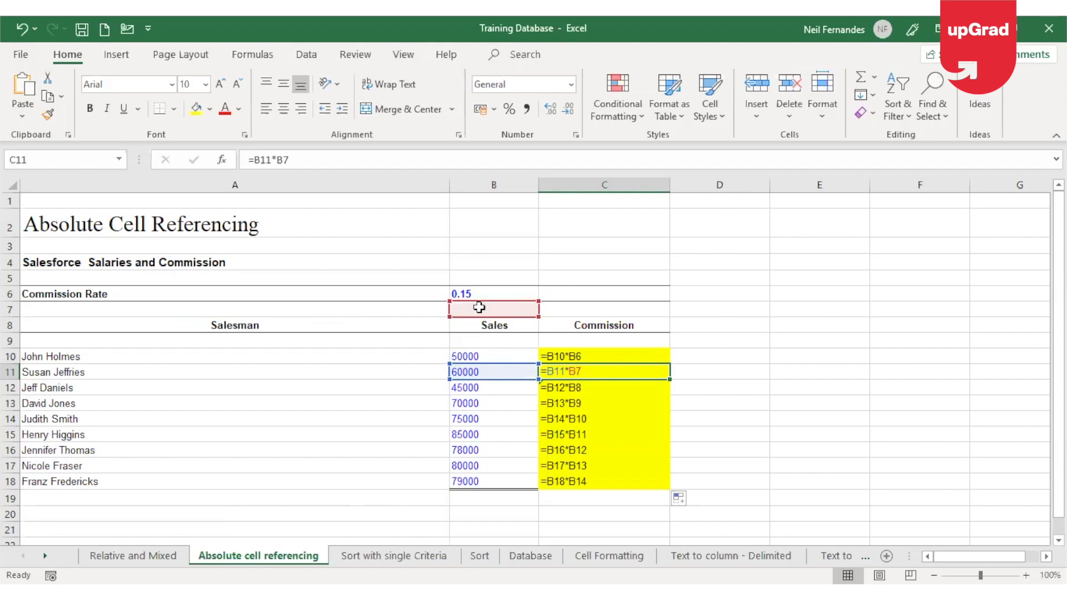
{"action": "left_click", "coordinate": [494, 294]}
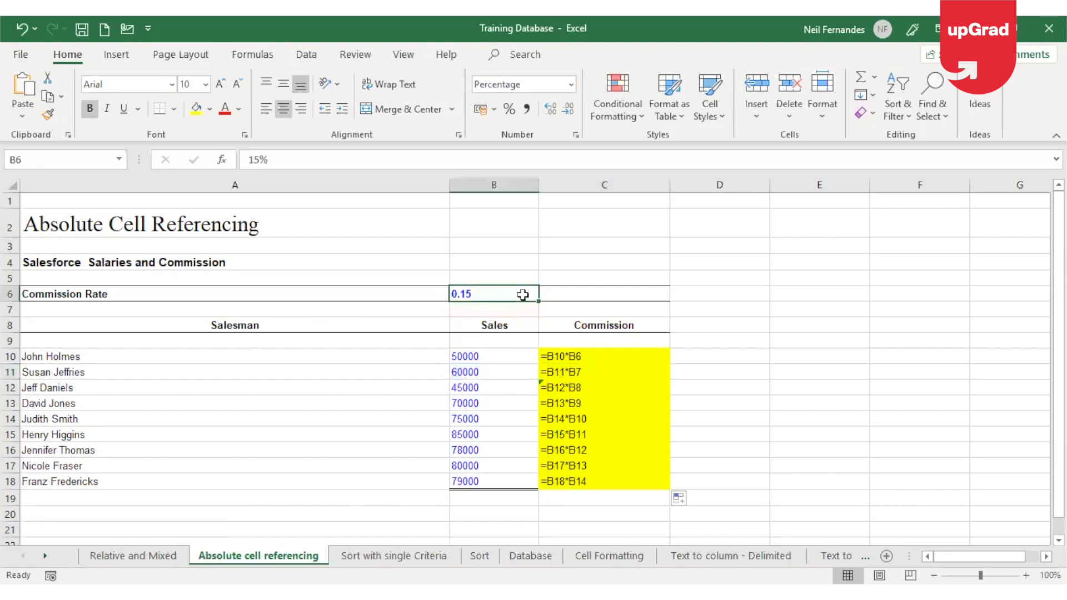
{"action": "left_click", "coordinate": [603, 387]}
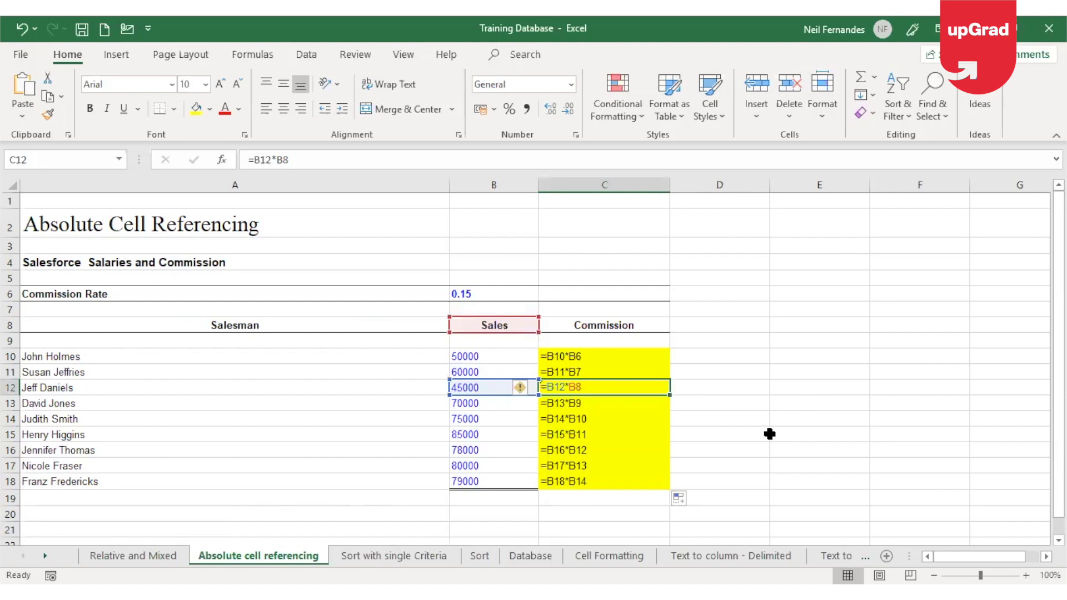
{"action": "mouse_move", "coordinate": [391, 363]}
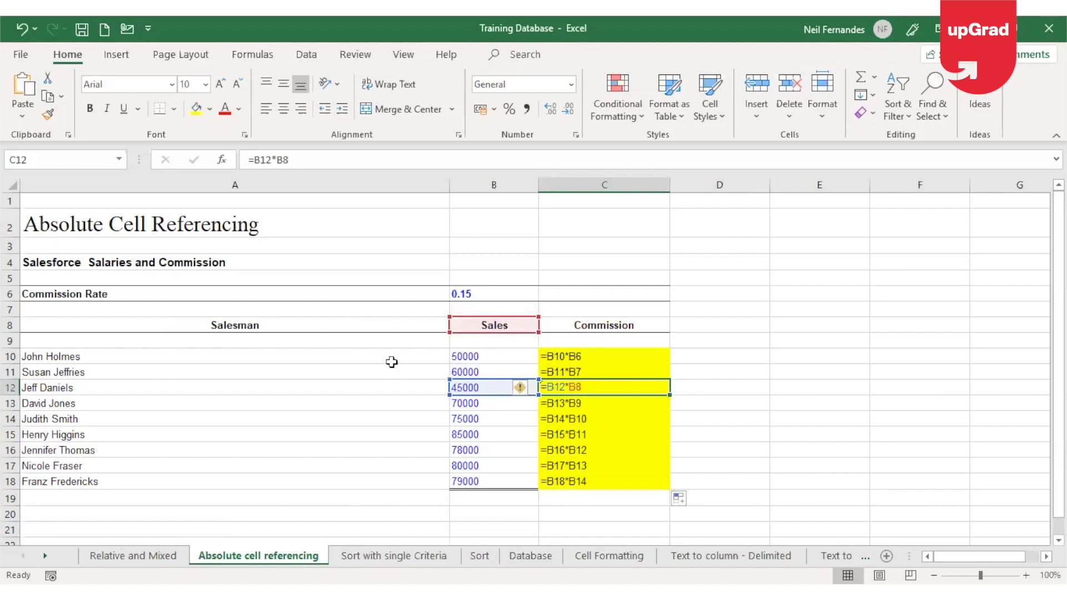
{"action": "left_click", "coordinate": [486, 356]}
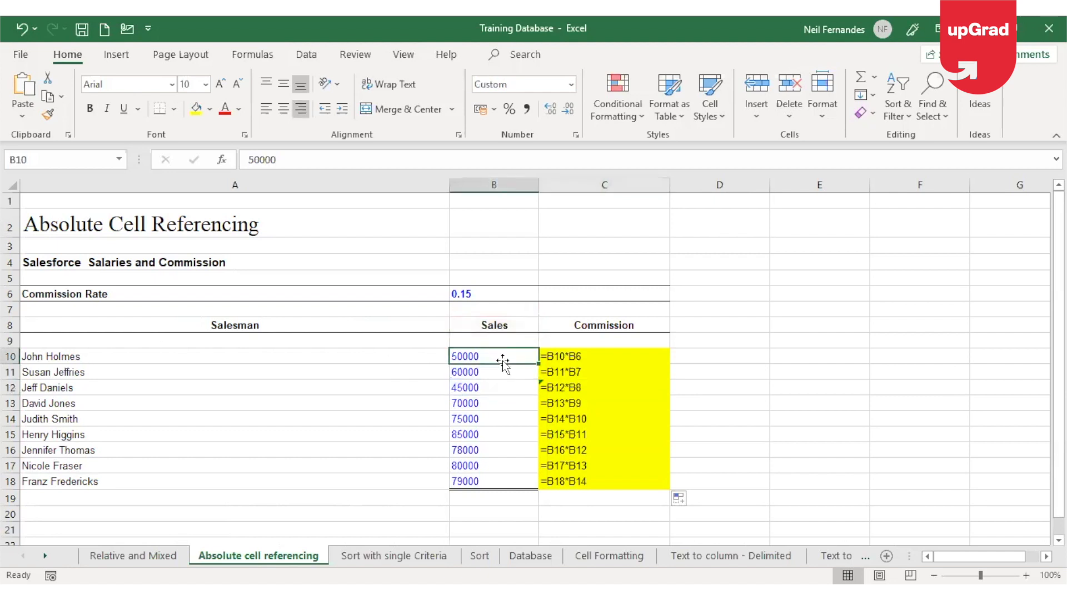
{"action": "mouse_move", "coordinate": [501, 323]}
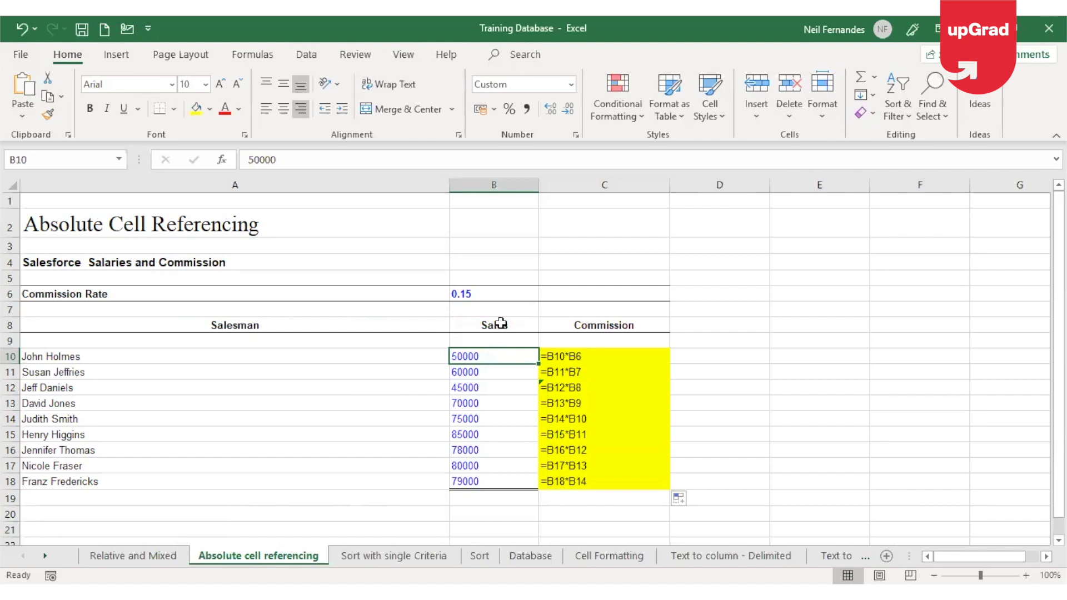
{"action": "left_click", "coordinate": [493, 325]}
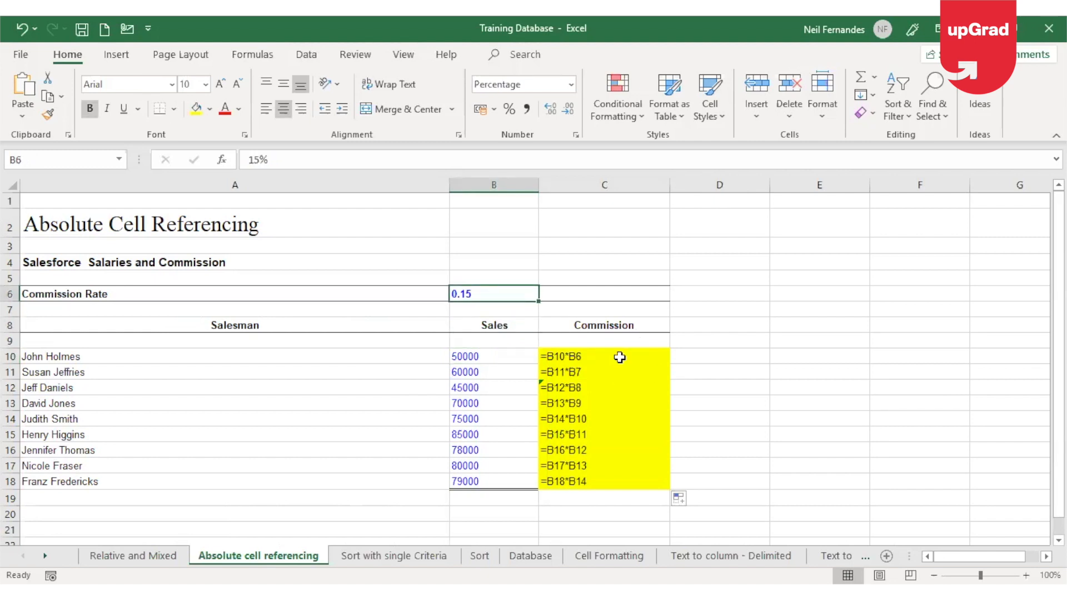
{"action": "left_click", "coordinate": [603, 356]}
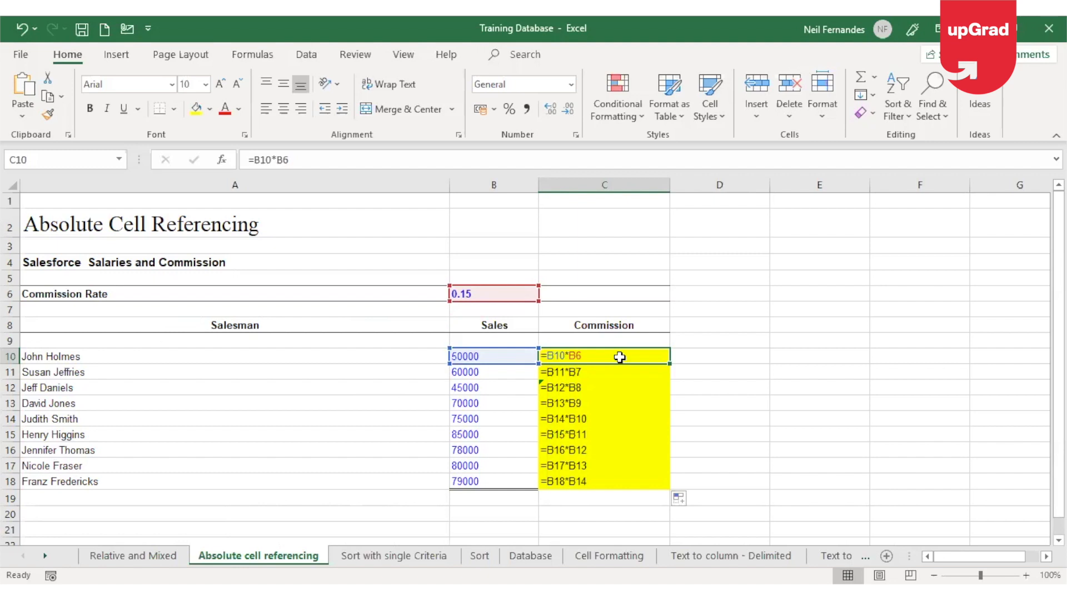
{"action": "mouse_move", "coordinate": [599, 355]}
{"action": "type", "text": "$"}
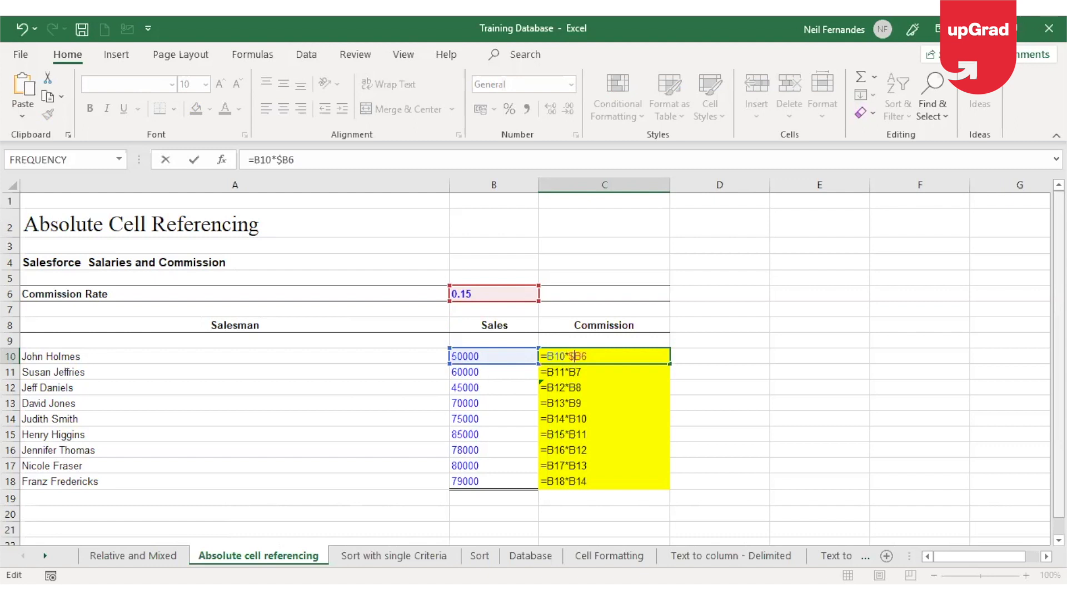
{"action": "mouse_move", "coordinate": [744, 437]}
{"action": "type", "text": "$"}
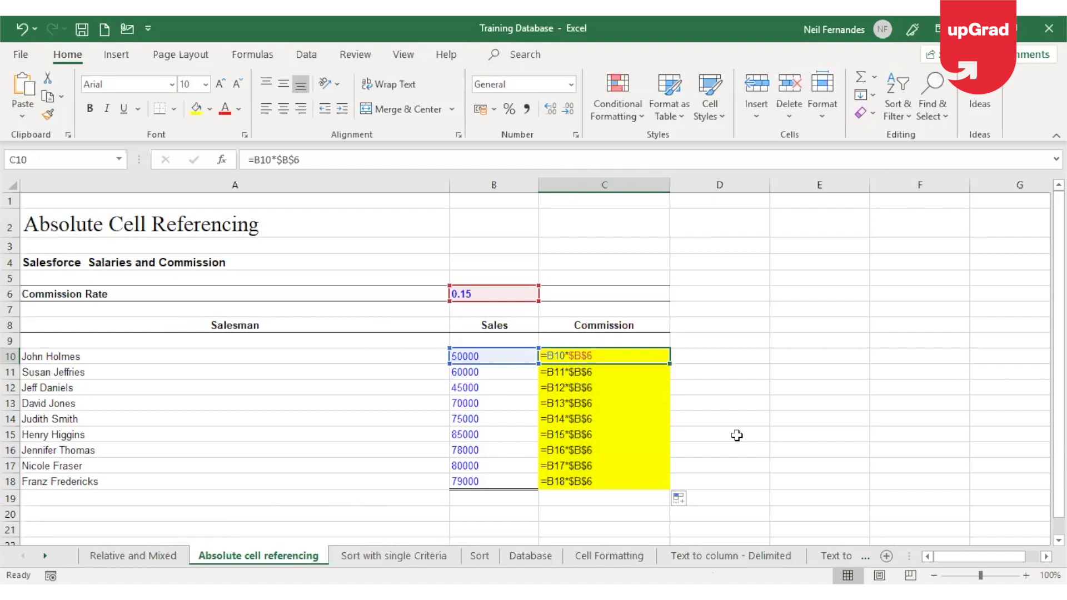
{"action": "mouse_move", "coordinate": [563, 359]}
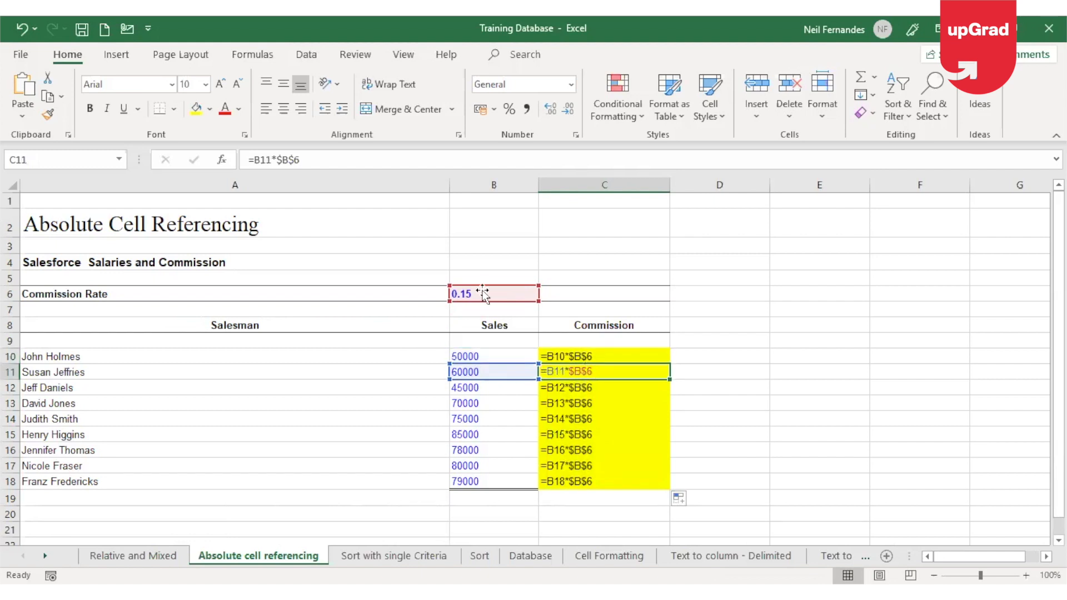
Select the commission rate cell B6 referenced as $B$6
{"action": "left_click", "coordinate": [492, 293]}
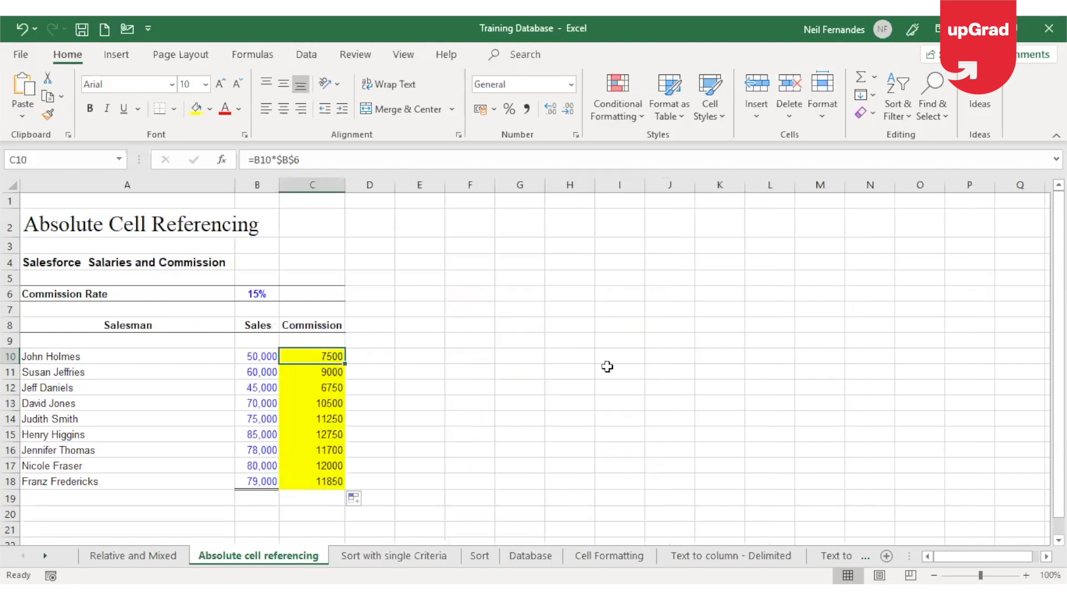
Check the commission formulas in C11, C12 and C10, then go to the Relative and Mixed sheet
{"action": "left_click", "coordinate": [312, 372]}
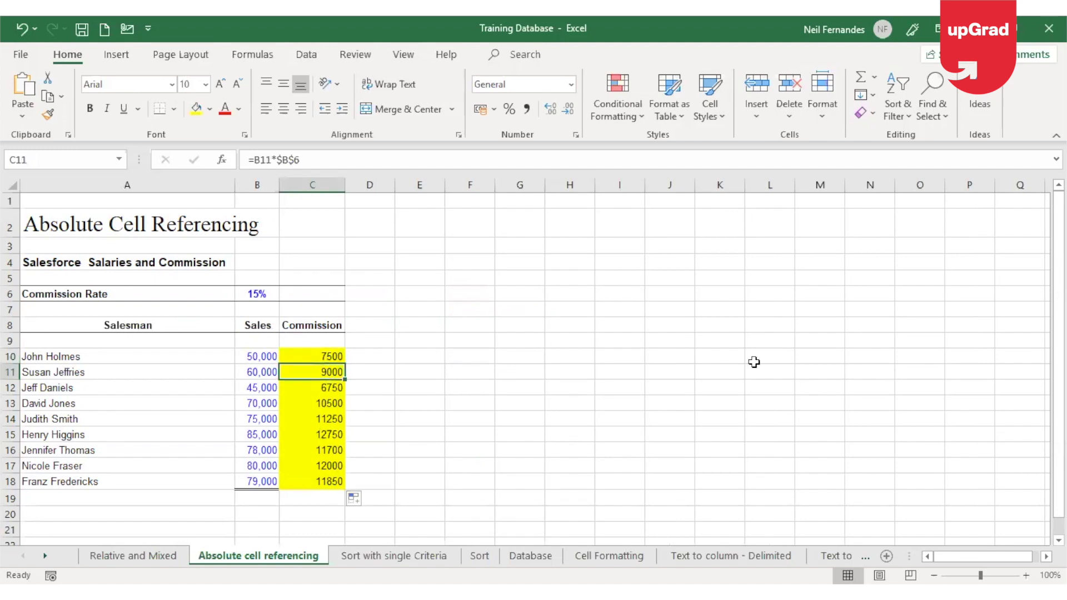
{"action": "left_click", "coordinate": [312, 481]}
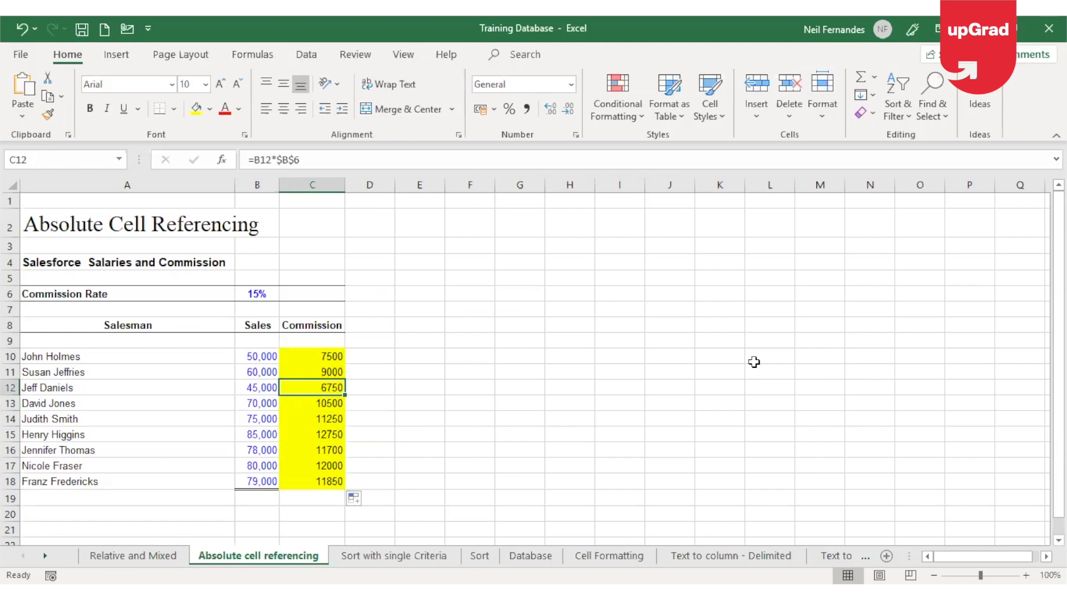
{"action": "left_click", "coordinate": [311, 356]}
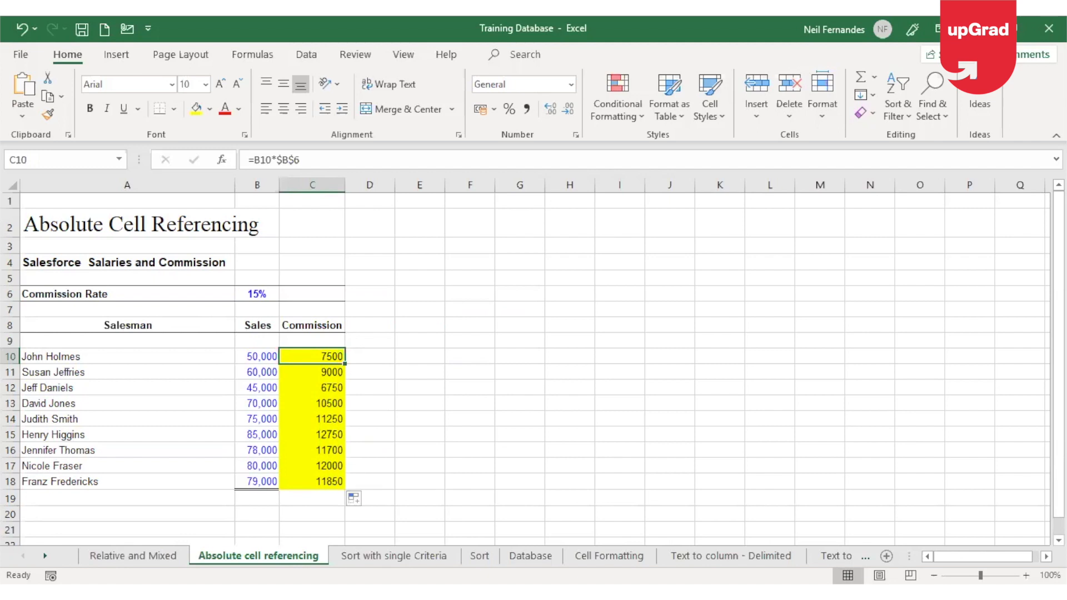
{"action": "left_click", "coordinate": [133, 555]}
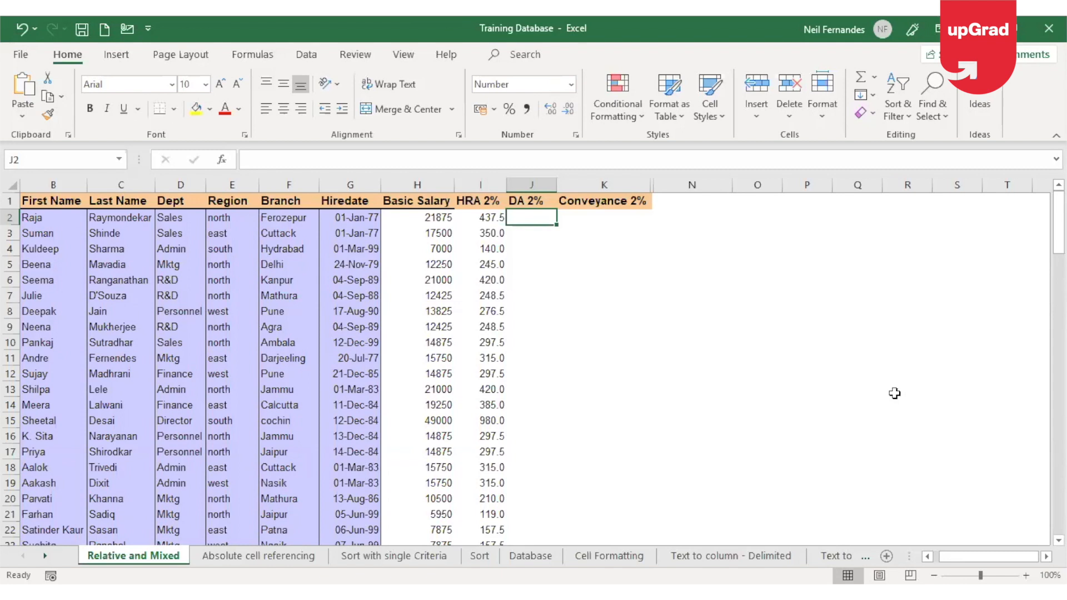
Inspect the HRA formula in I2 and the empty DA and Conveyance cells J2 and K2
{"action": "left_click", "coordinate": [480, 217]}
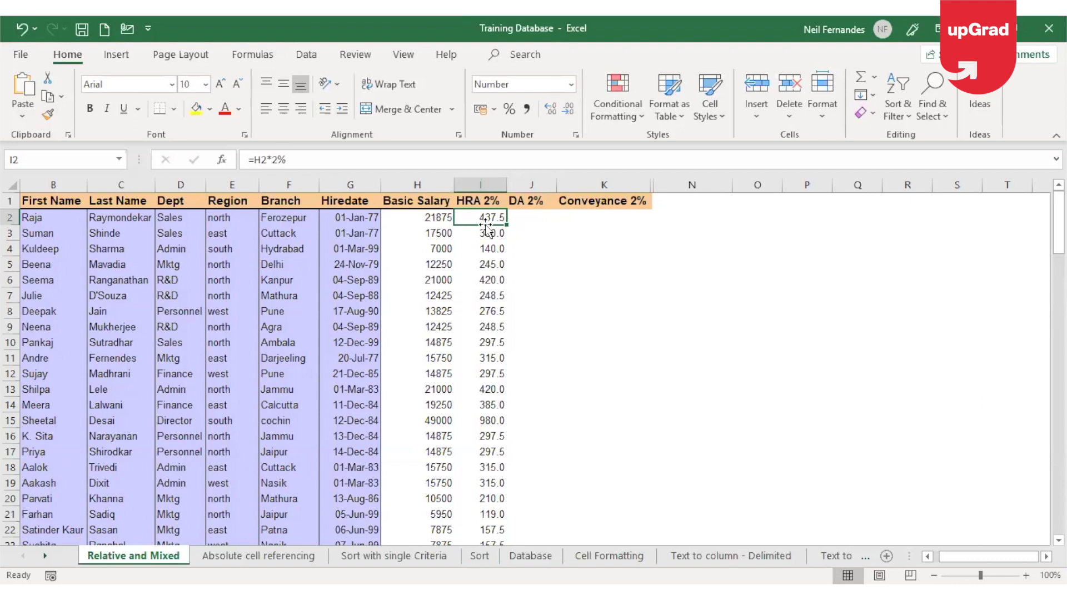
{"action": "left_click", "coordinate": [530, 216]}
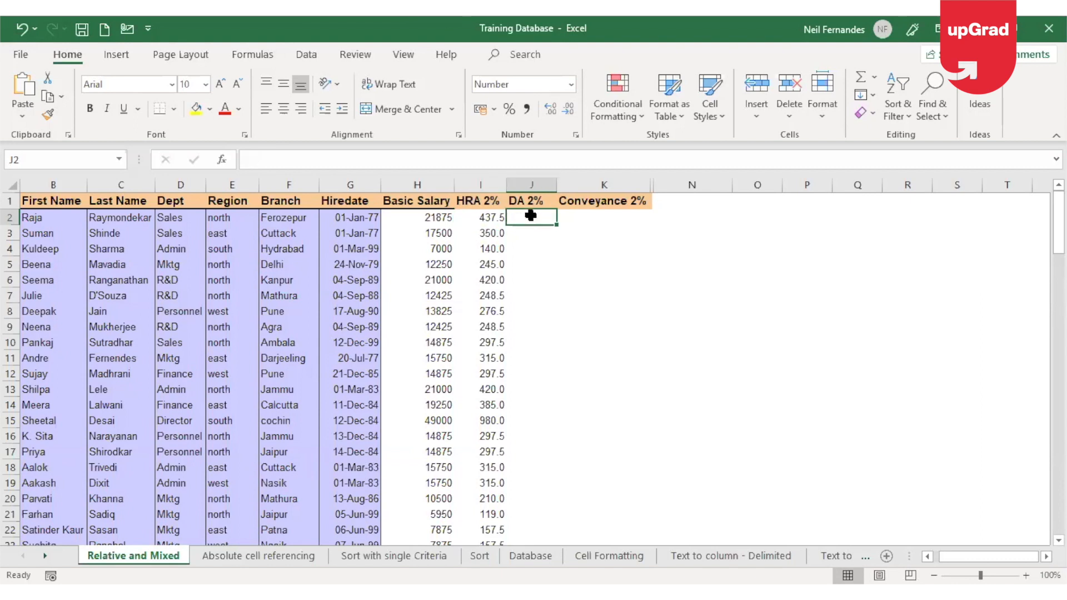
{"action": "mouse_move", "coordinate": [604, 223]}
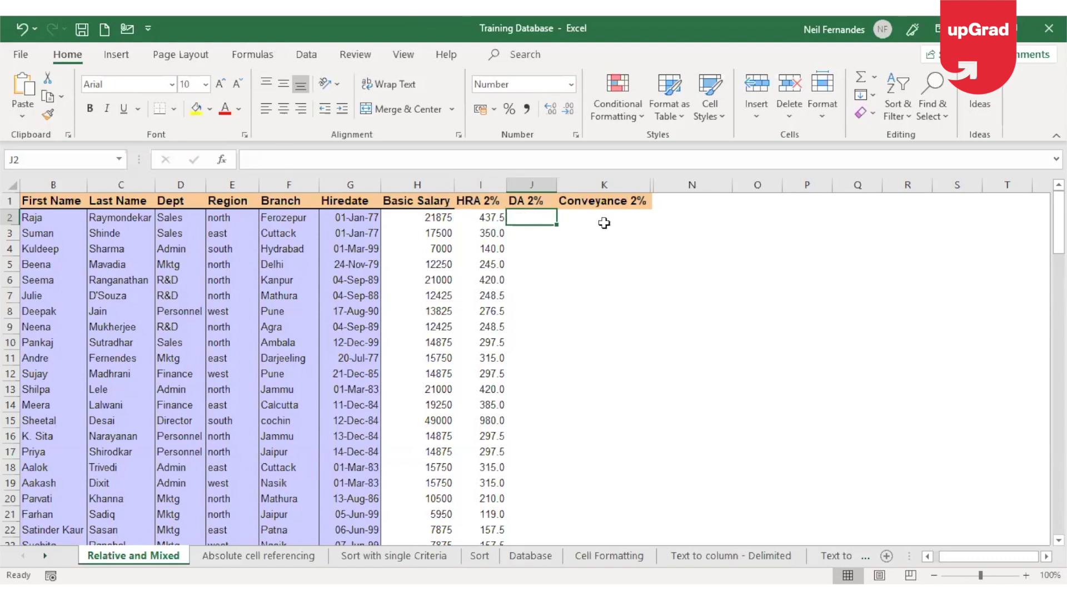
{"action": "left_click", "coordinate": [604, 218]}
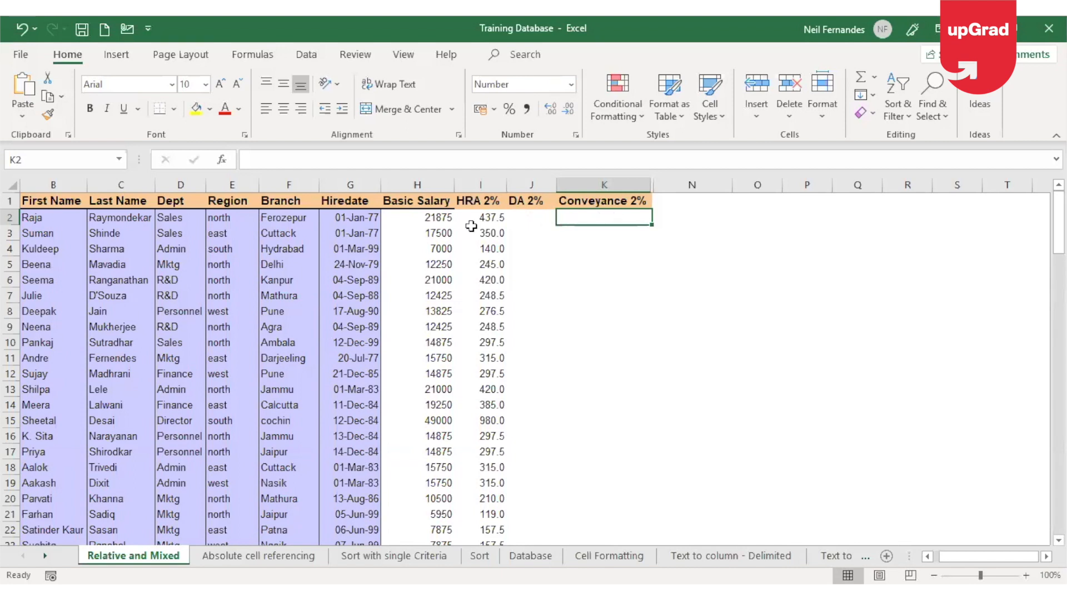
Fill =H2*2% from I2 across to J2 and K2, then check the copied formulas
{"action": "left_click", "coordinate": [480, 217]}
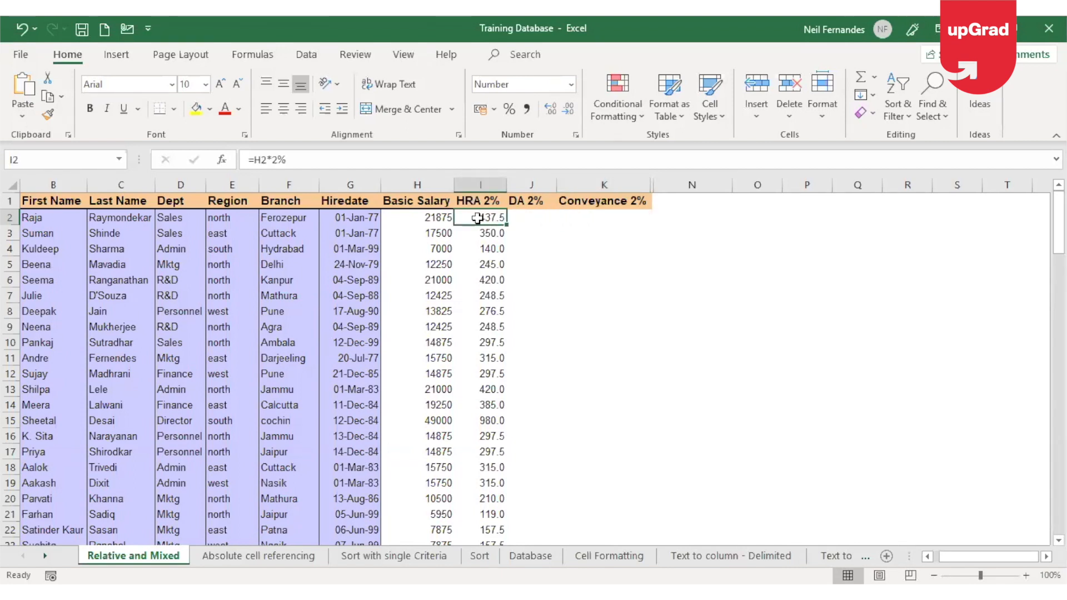
{"action": "mouse_move", "coordinate": [506, 225]}
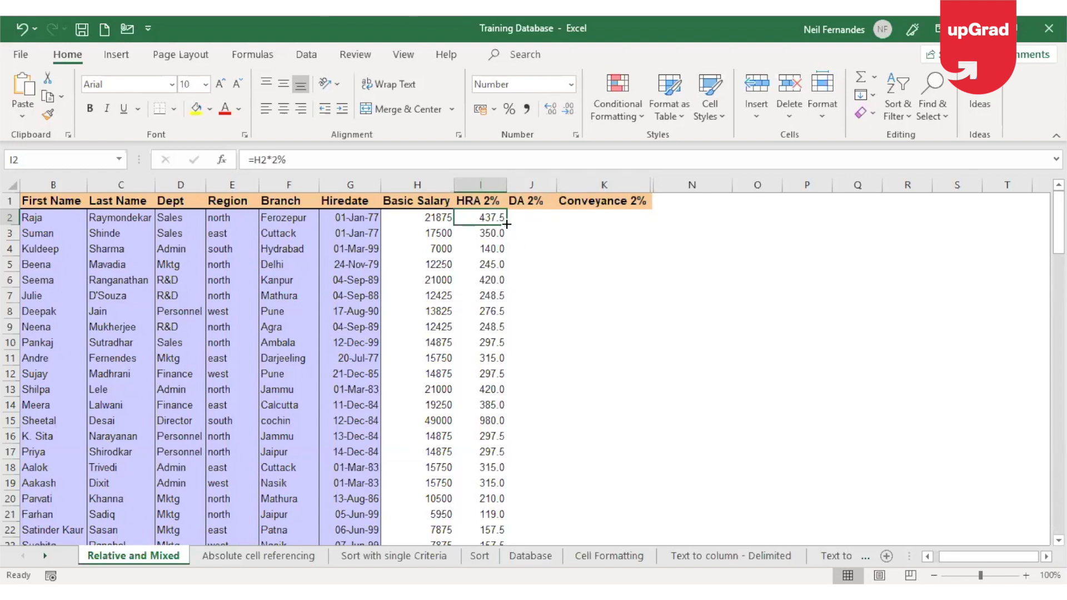
{"action": "left_click_drag", "start_coordinate": [506, 218], "coordinate": [627, 218]}
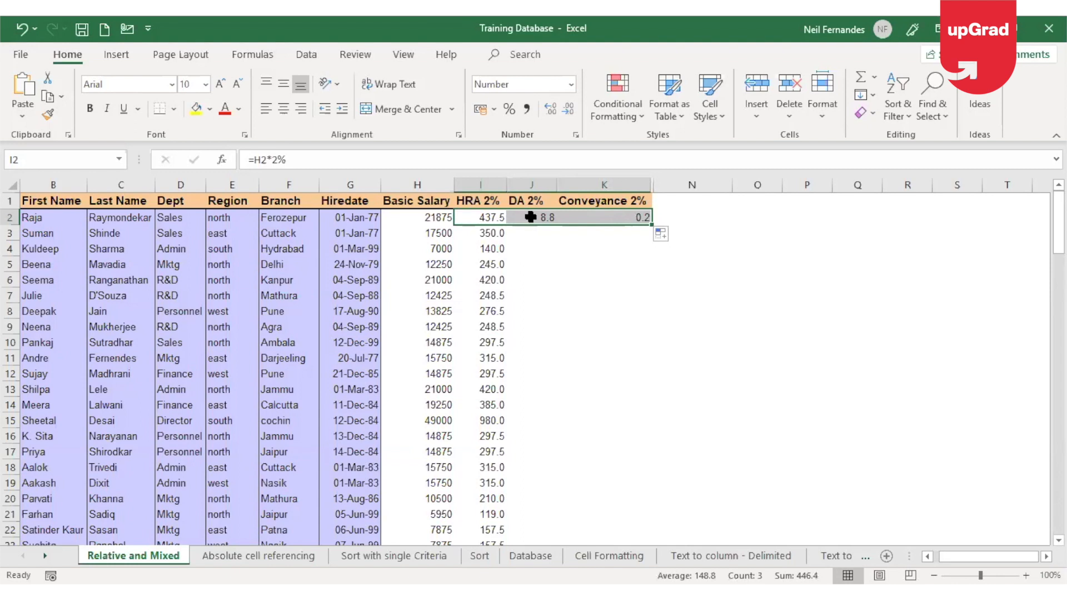
{"action": "left_click", "coordinate": [612, 217]}
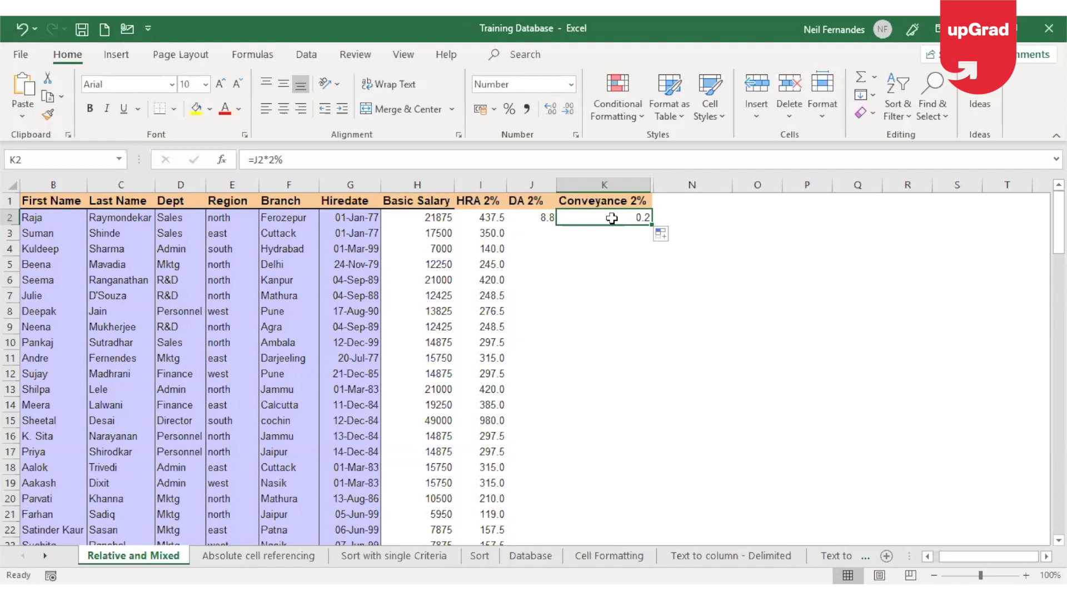
{"action": "left_click", "coordinate": [480, 217]}
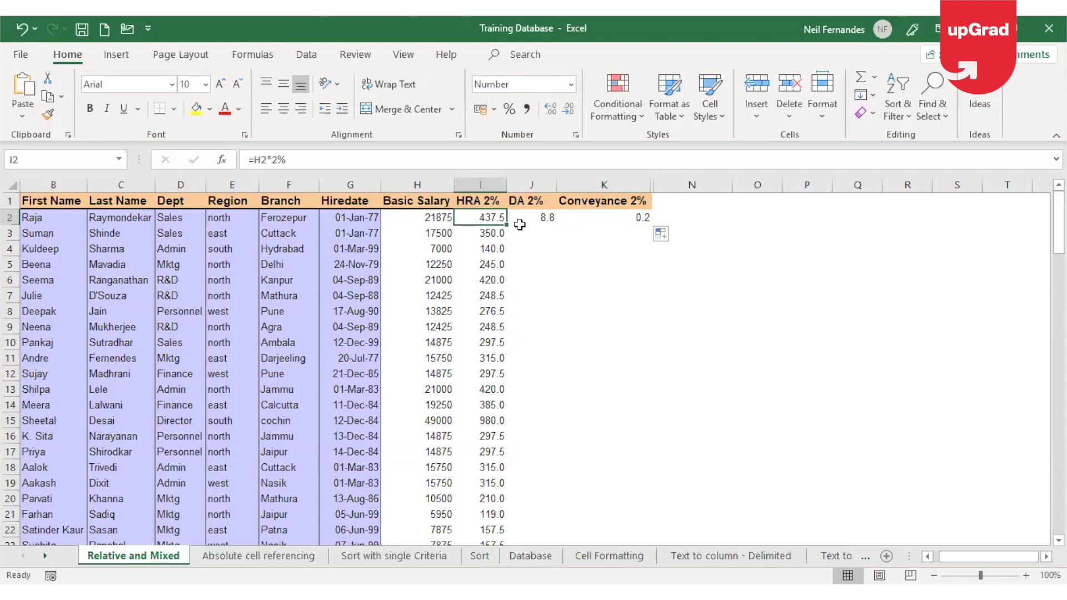
{"action": "mouse_move", "coordinate": [503, 237]}
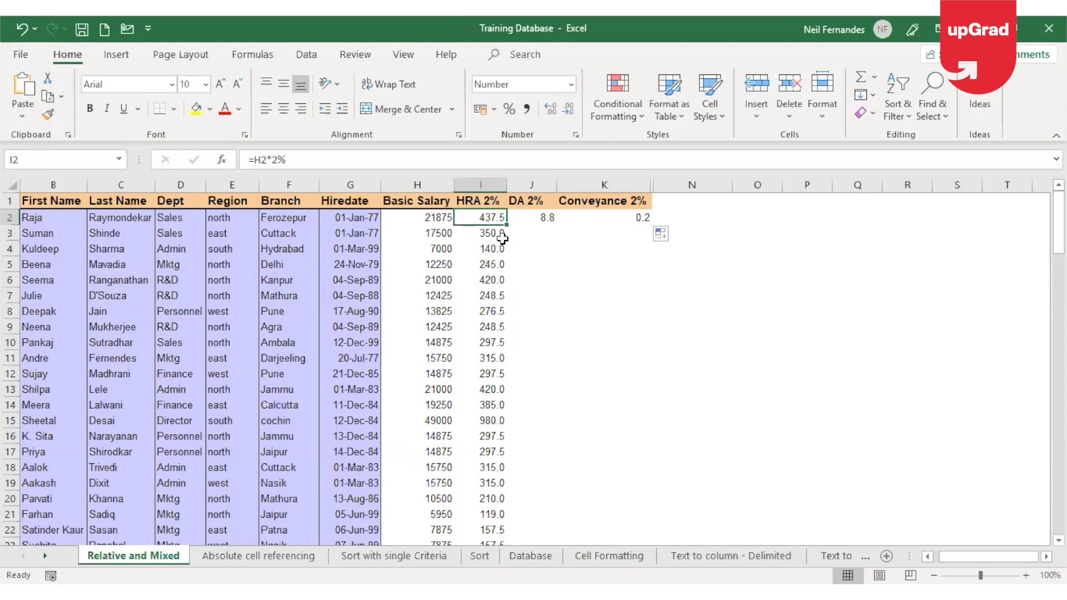
{"action": "left_click", "coordinate": [480, 233]}
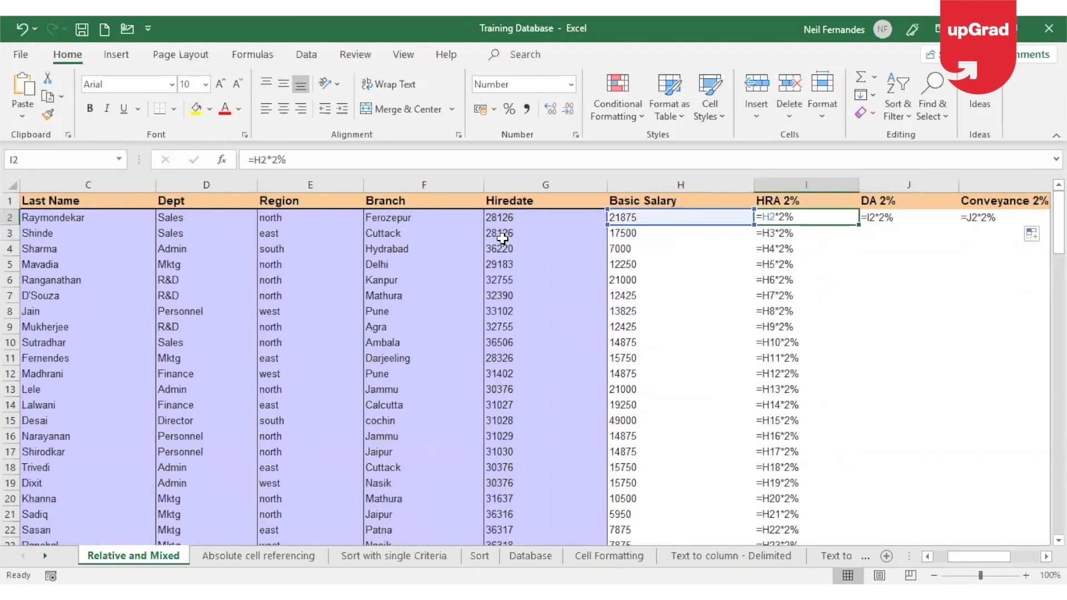
Inspect the DA formula in J2 (=I2*2%), then select I2 to correct HRA
{"action": "left_click", "coordinate": [806, 233]}
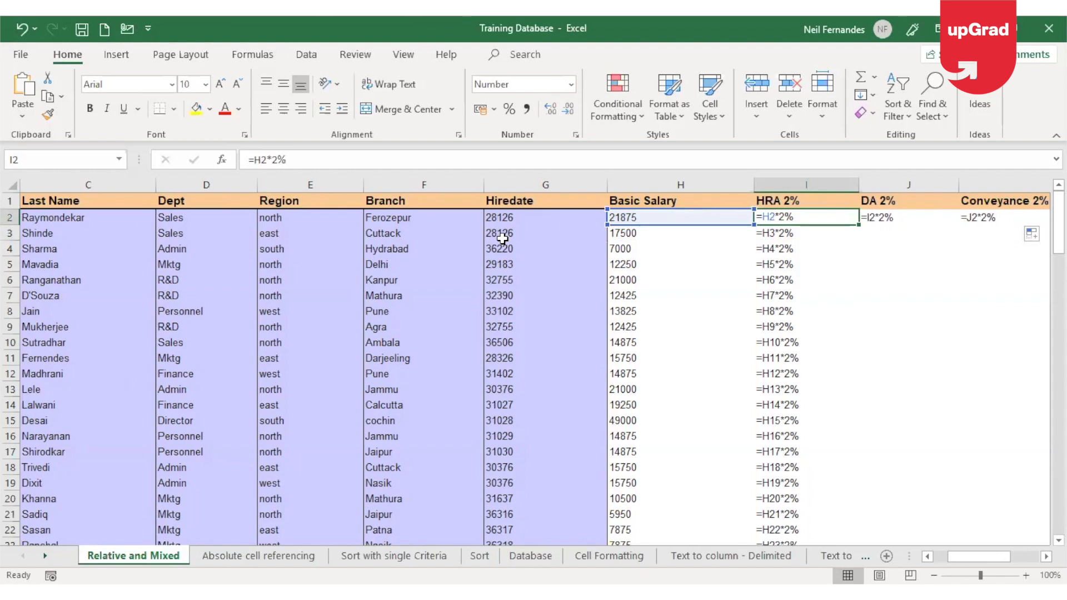
{"action": "left_click", "coordinate": [886, 216]}
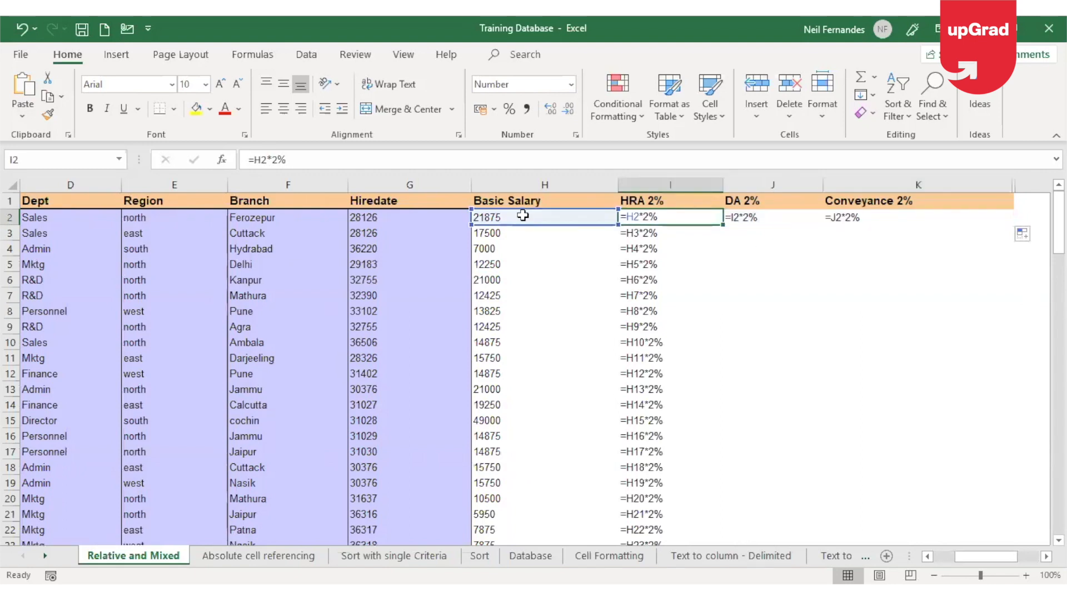
{"action": "left_click", "coordinate": [543, 217]}
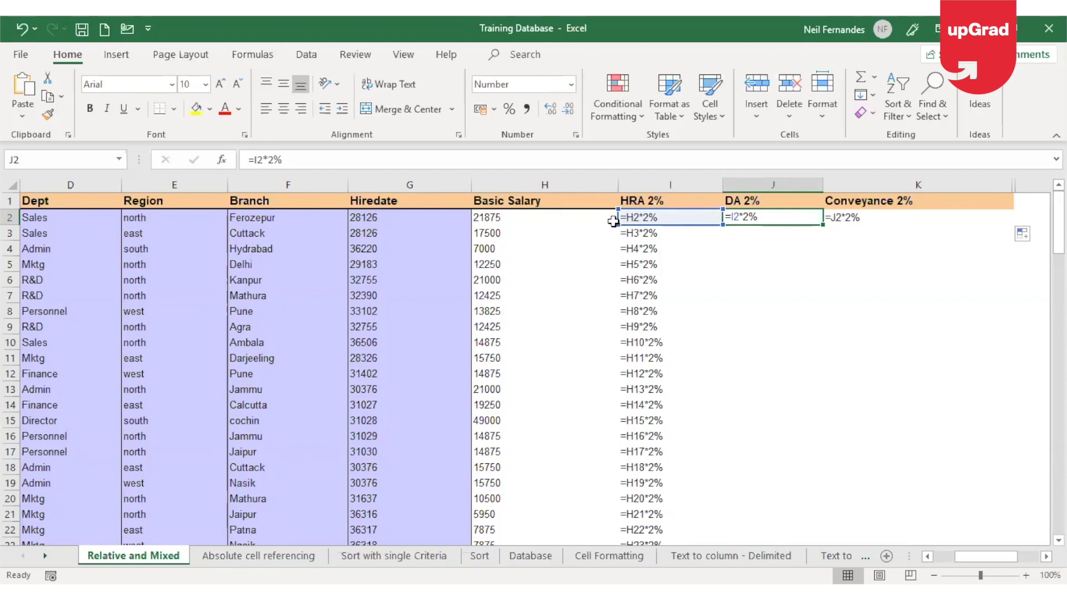
{"action": "left_click", "coordinate": [918, 217]}
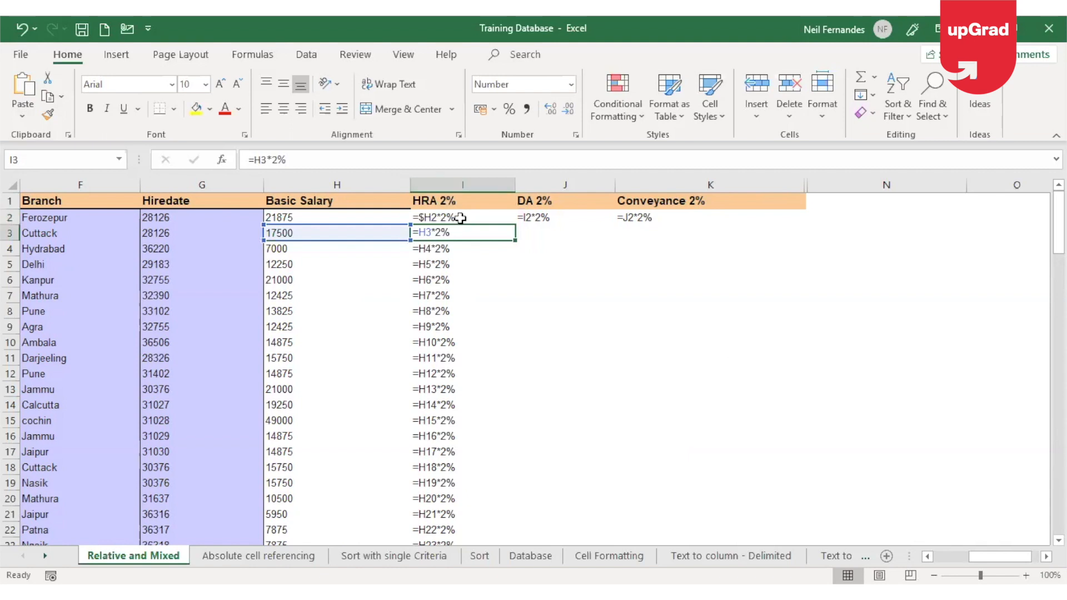
Copy the corrected =$H2*2% formula from I2 across to J2 and K2
{"action": "left_click", "coordinate": [459, 217]}
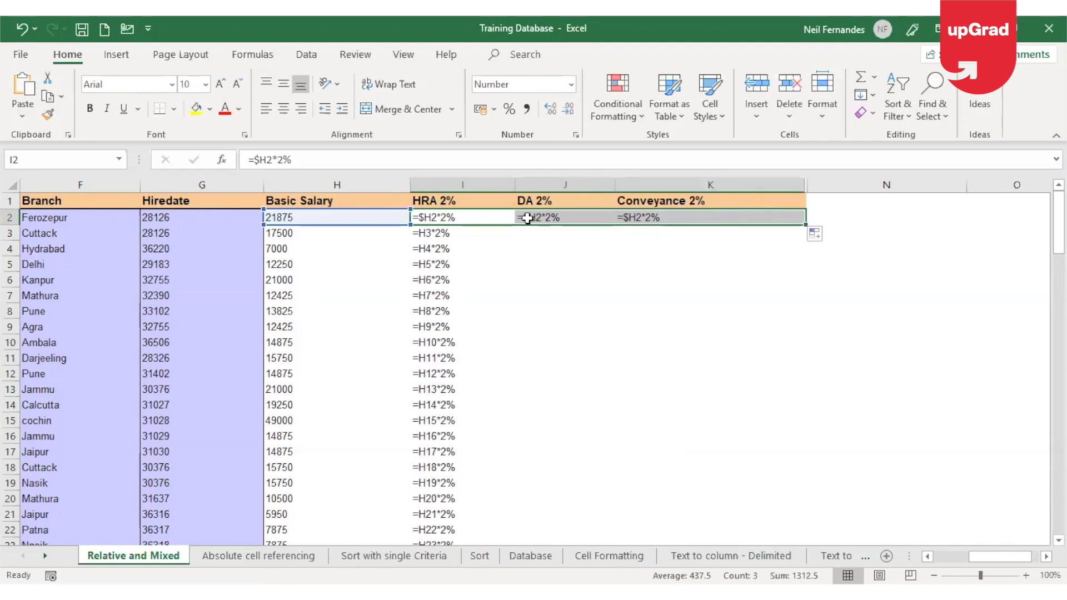
{"action": "left_click", "coordinate": [565, 217]}
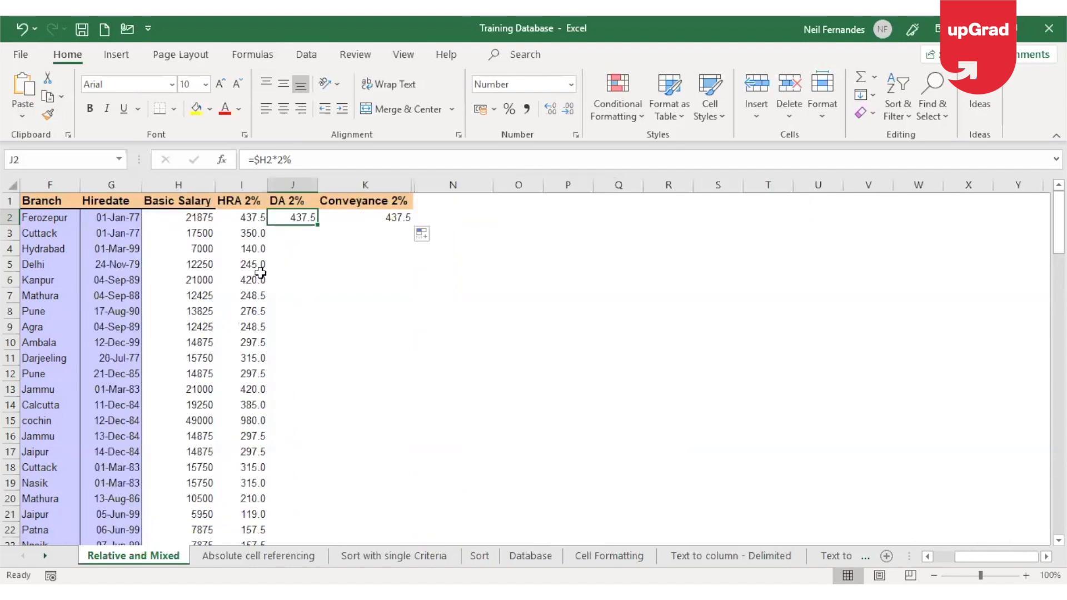
{"action": "mouse_move", "coordinate": [660, 397]}
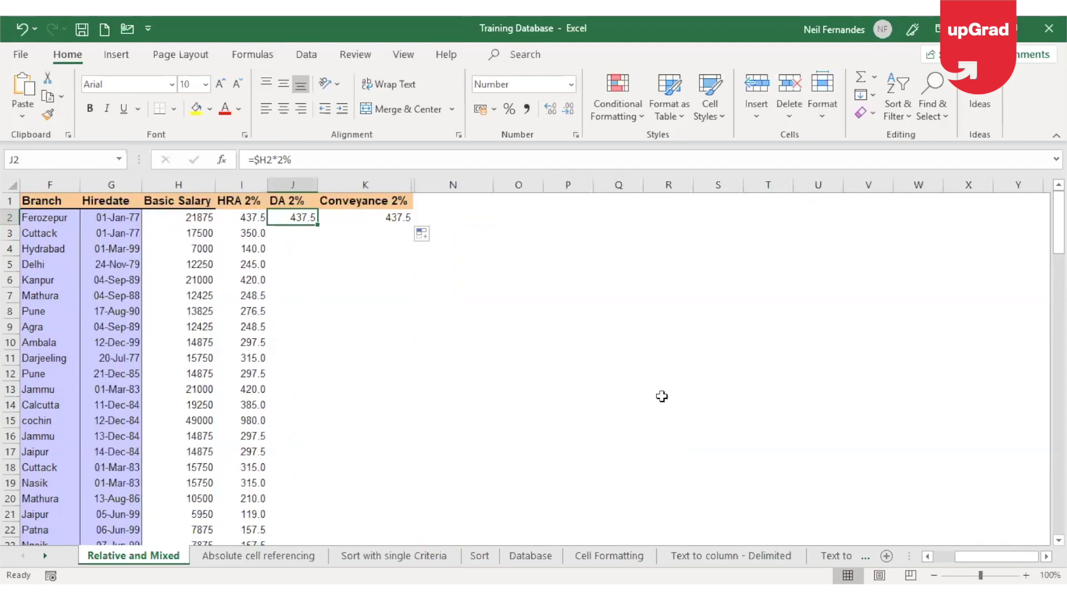
Select J2:K2 and fill the DA and Conveyance 2% formulas down all rows
{"action": "left_click", "coordinate": [365, 217]}
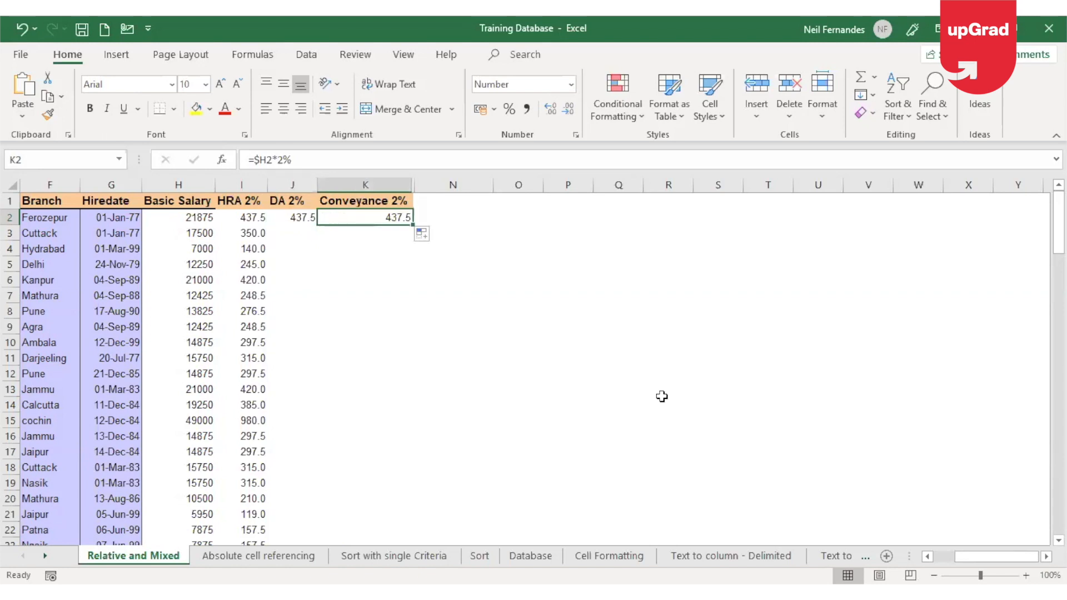
{"action": "left_click_drag", "start_coordinate": [364, 217], "coordinate": [293, 217]}
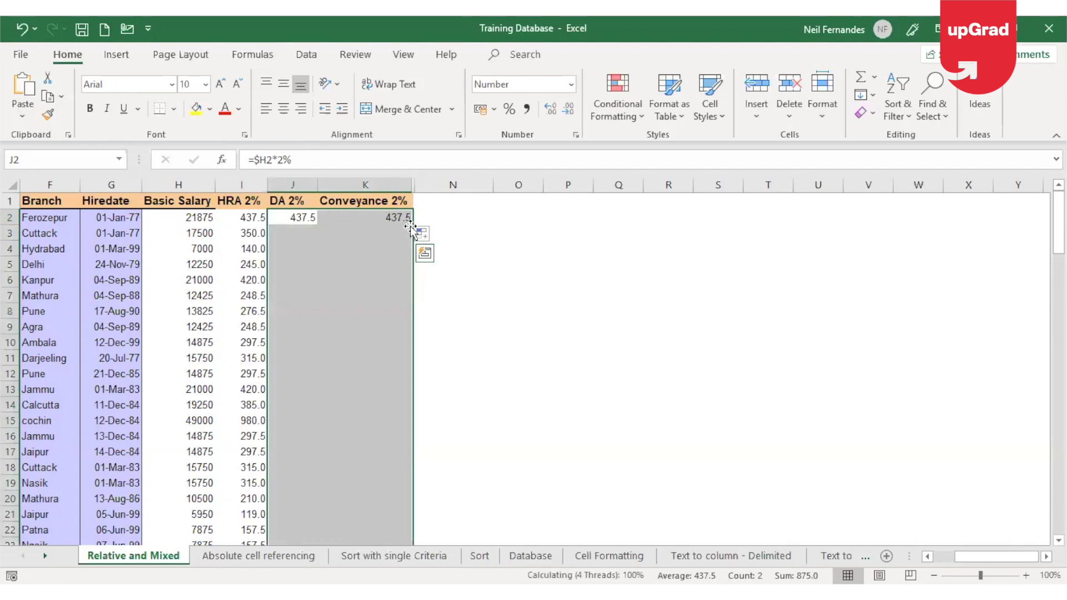
{"action": "double_click", "coordinate": [412, 223]}
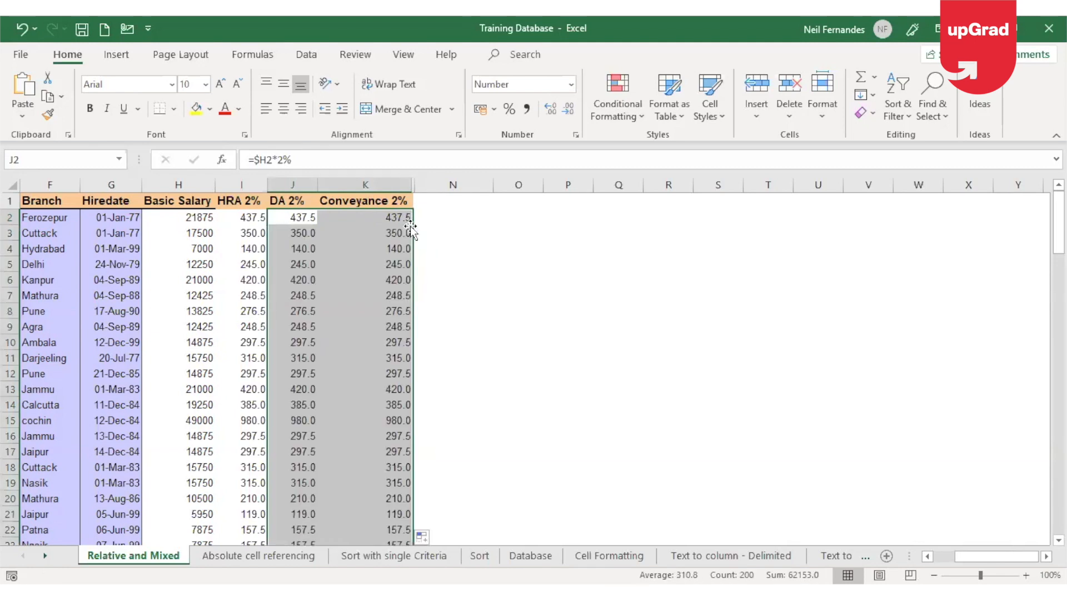
{"action": "left_click", "coordinate": [292, 217]}
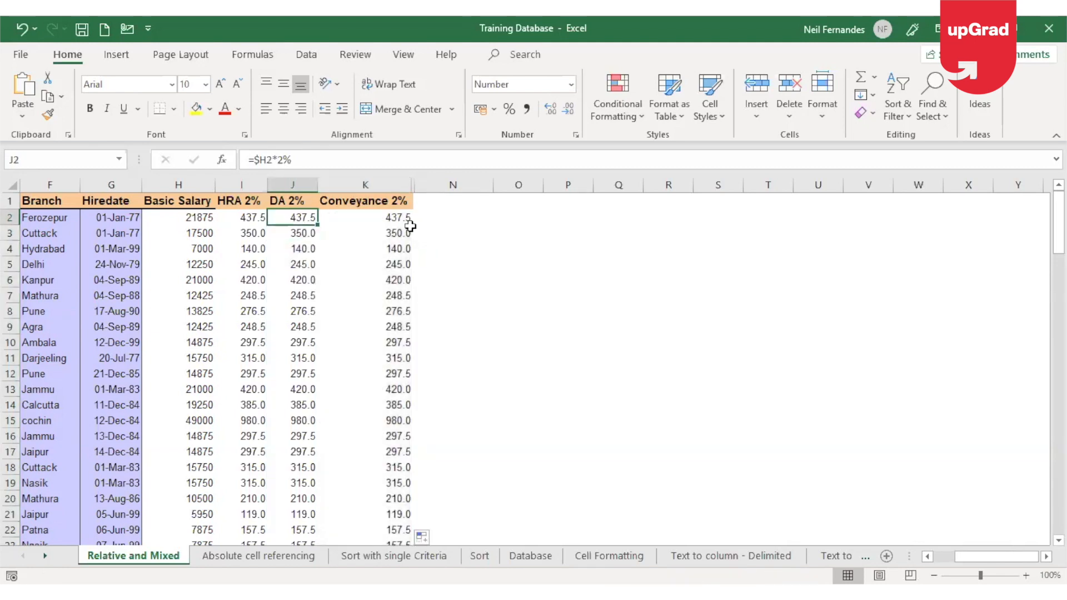